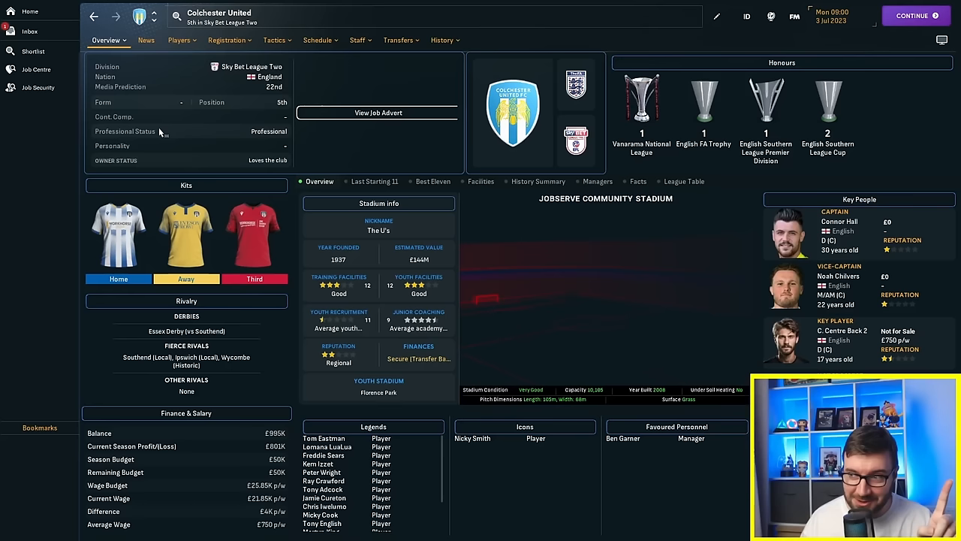
Step: Show the Sky Bet League Two competition overview with its pre-season table
left_click(180, 41)
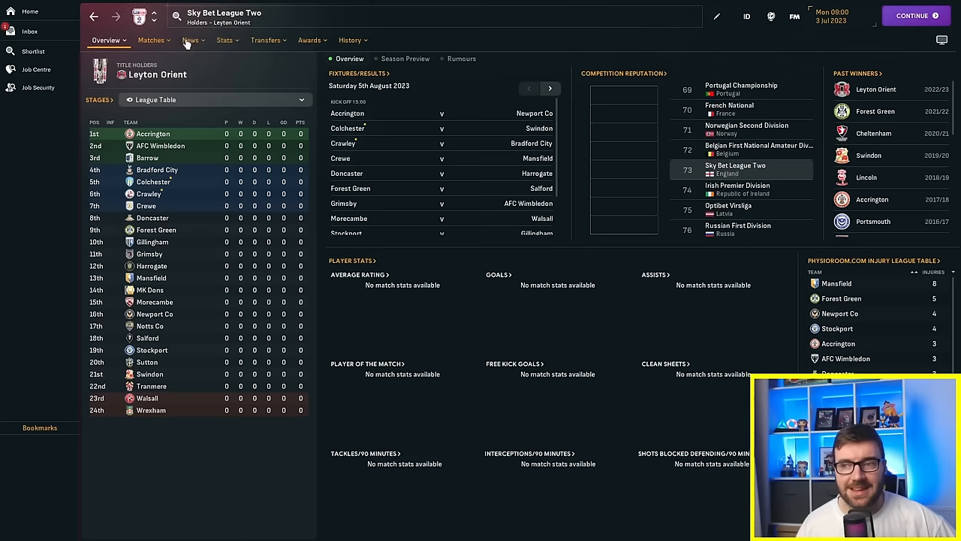
left_click(406, 58)
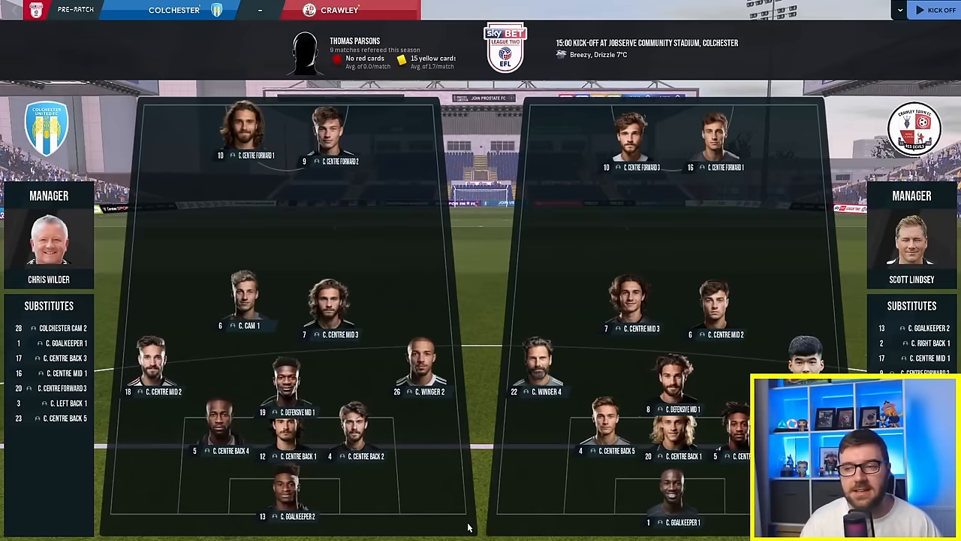
Step: Kick off the Colchester versus Crawley match from the pre-match screen
left_click(934, 9)
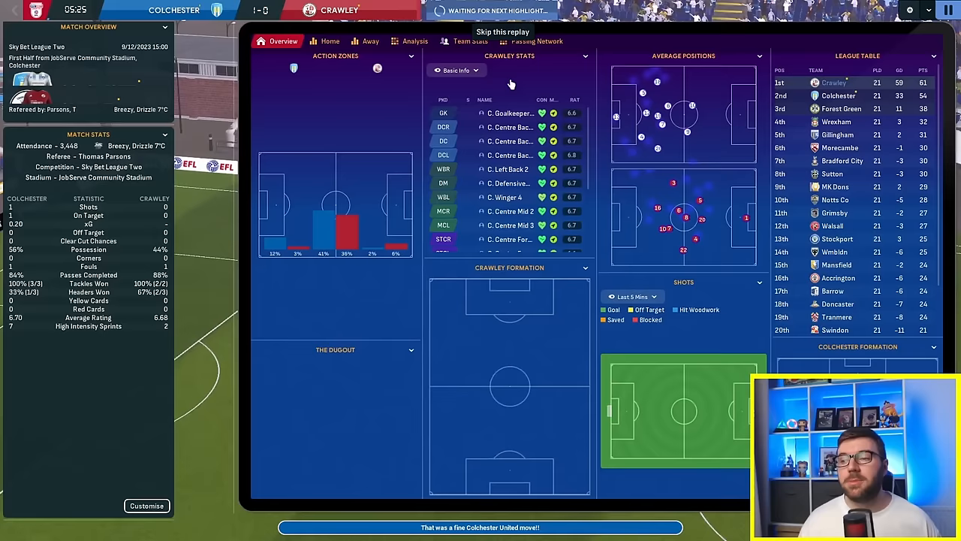
Step: Skip the replay and let the Colchester versus Crawley match carry on
left_click(509, 30)
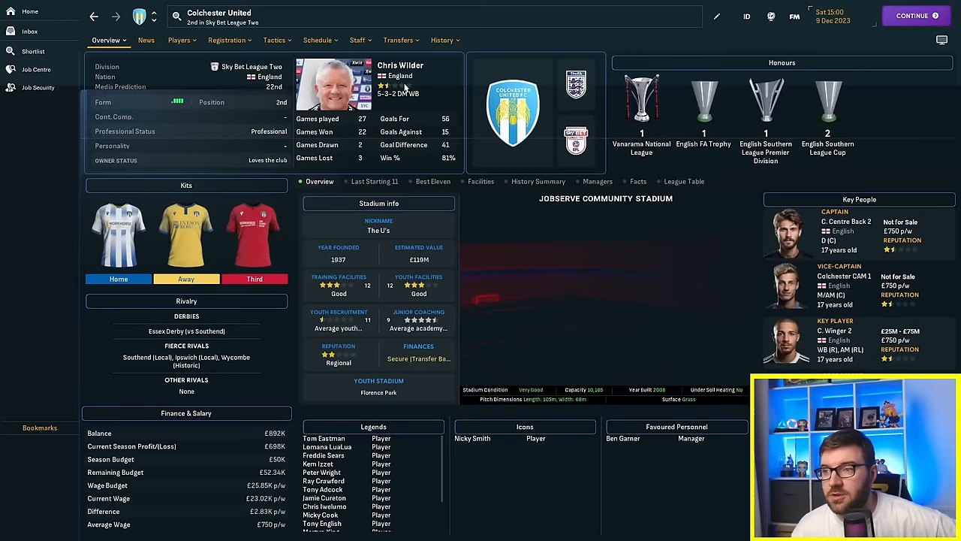
Step: Show the full Sky Bet League Two table with Crawley top and Colchester second
left_click(312, 39)
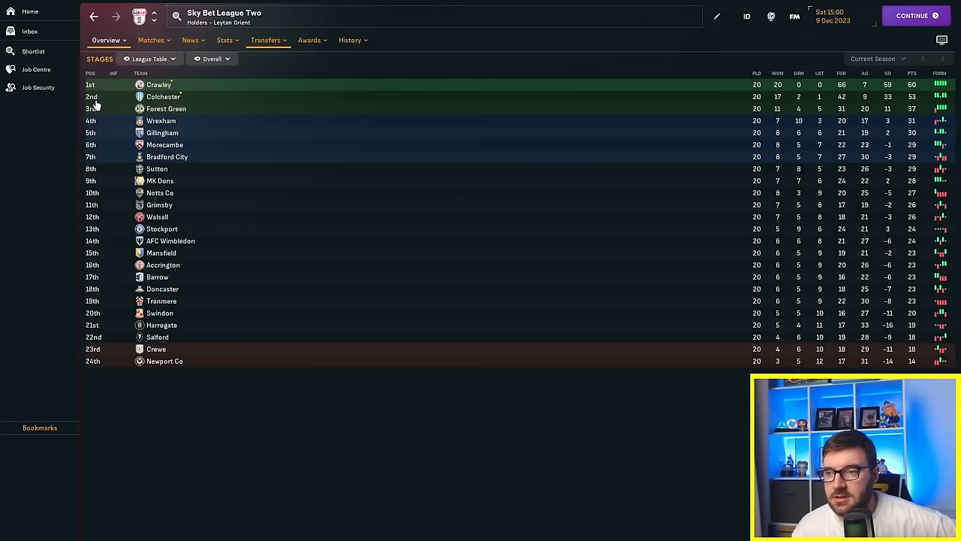
left_click(159, 84)
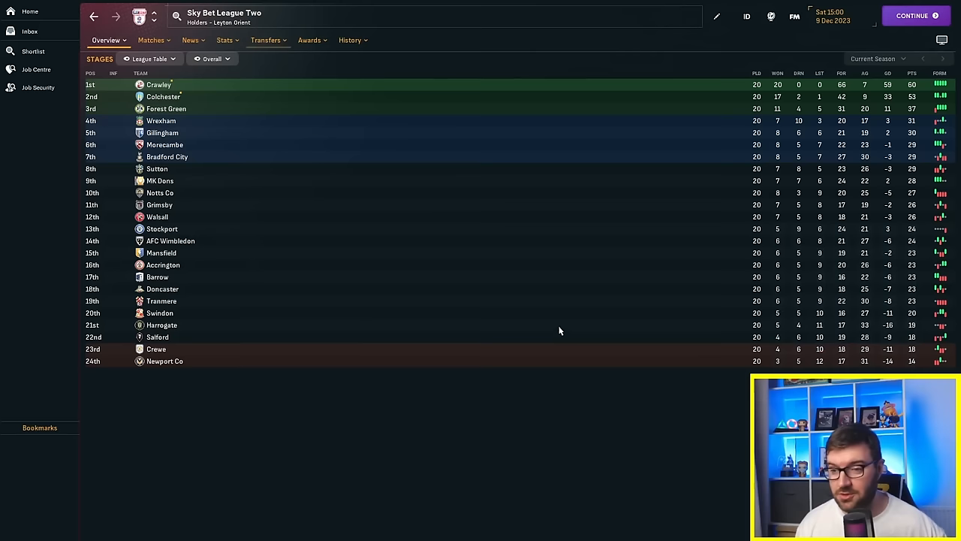
mouse_move(532, 340)
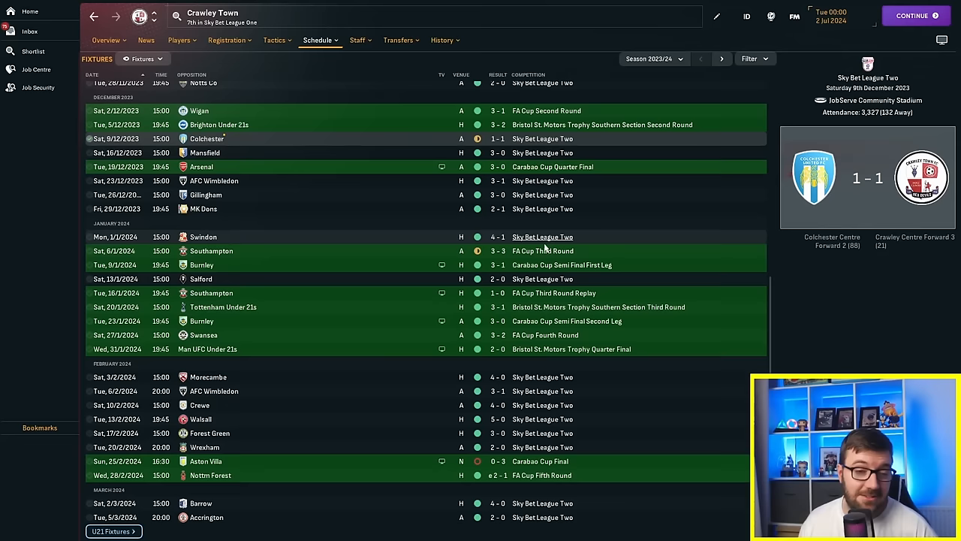
mouse_move(424, 180)
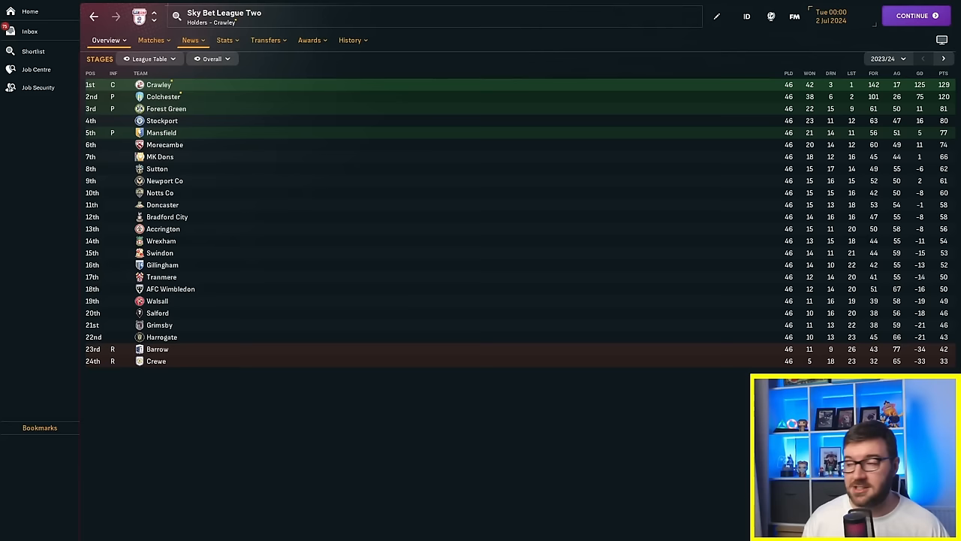
Step: Browse the Sky Bet League Two award winners and pick an award from the dropdown
left_click(307, 39)
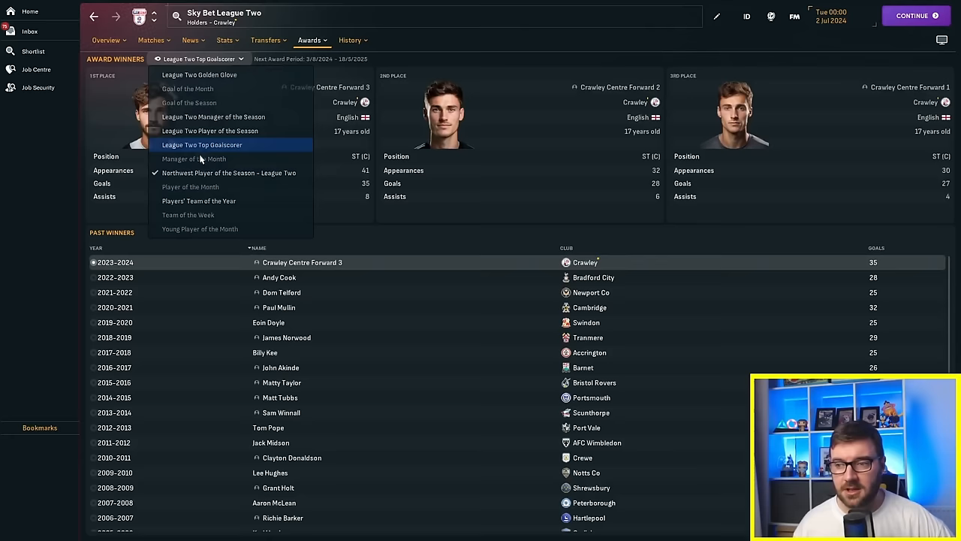
left_click(201, 144)
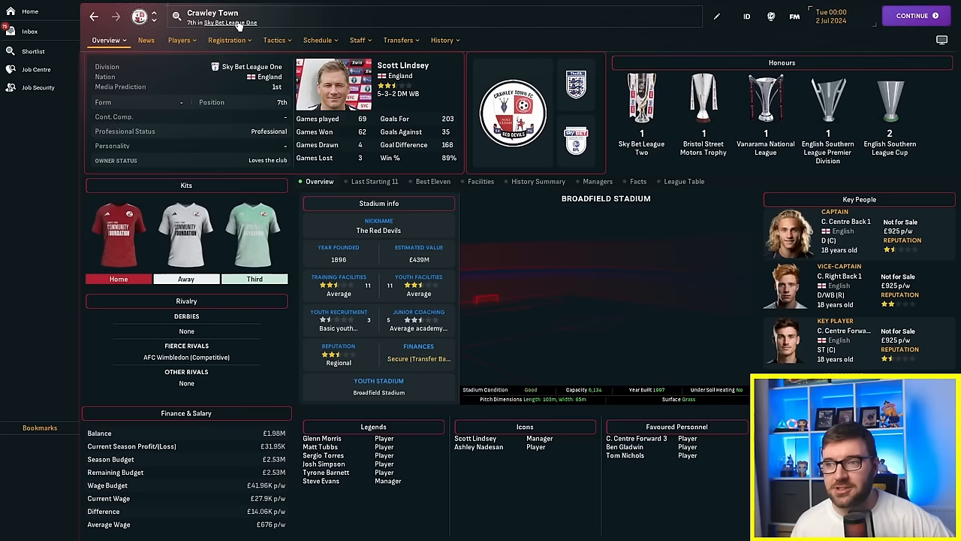
Step: Show the 2024/25 Sky Bet League One season preview with Crawley as title favourites
left_click(274, 39)
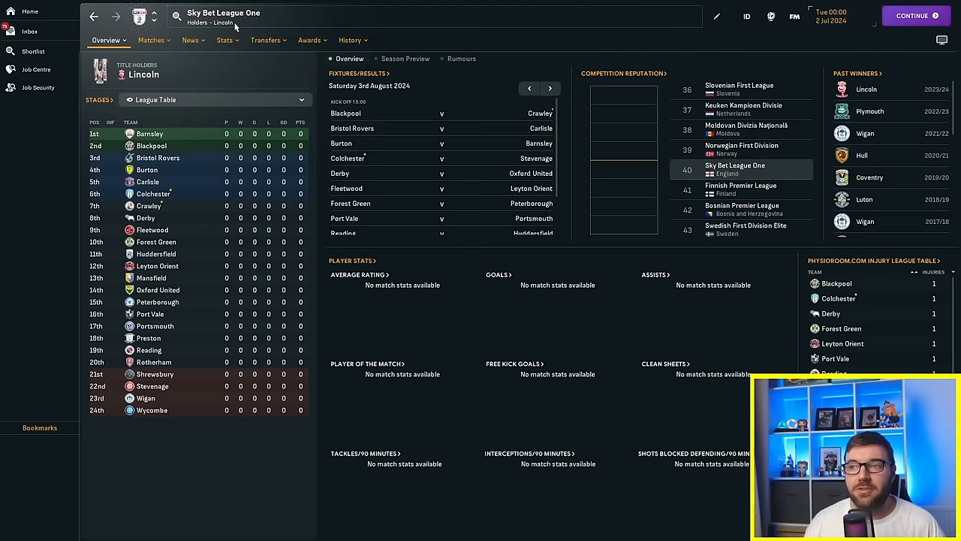
left_click(406, 58)
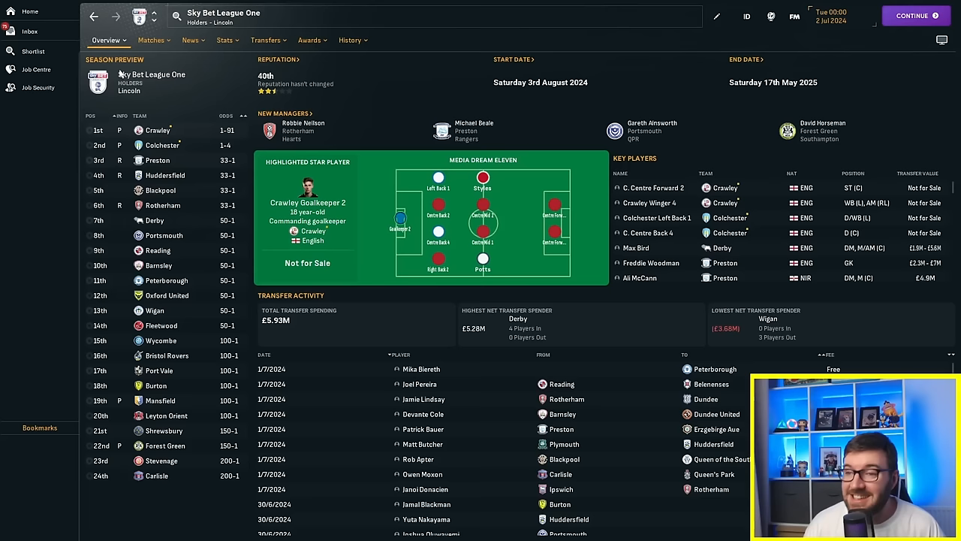
mouse_move(345, 393)
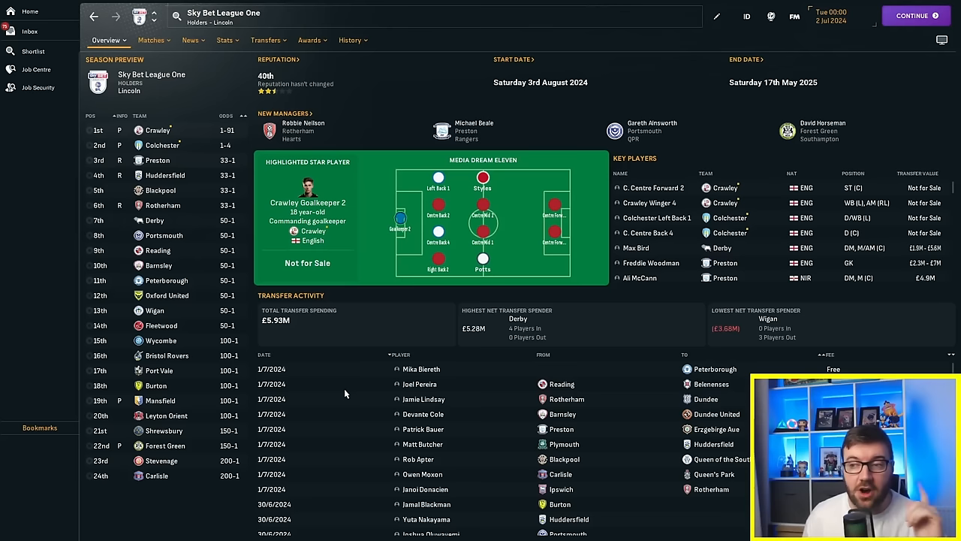
mouse_move(309, 278)
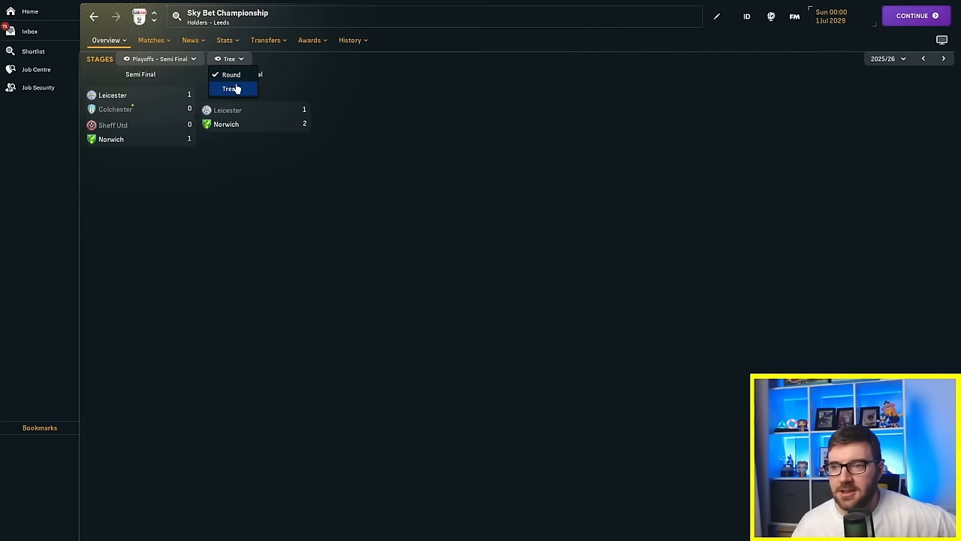
Step: Switch the play-off results view to the Tree bracket
left_click(93, 18)
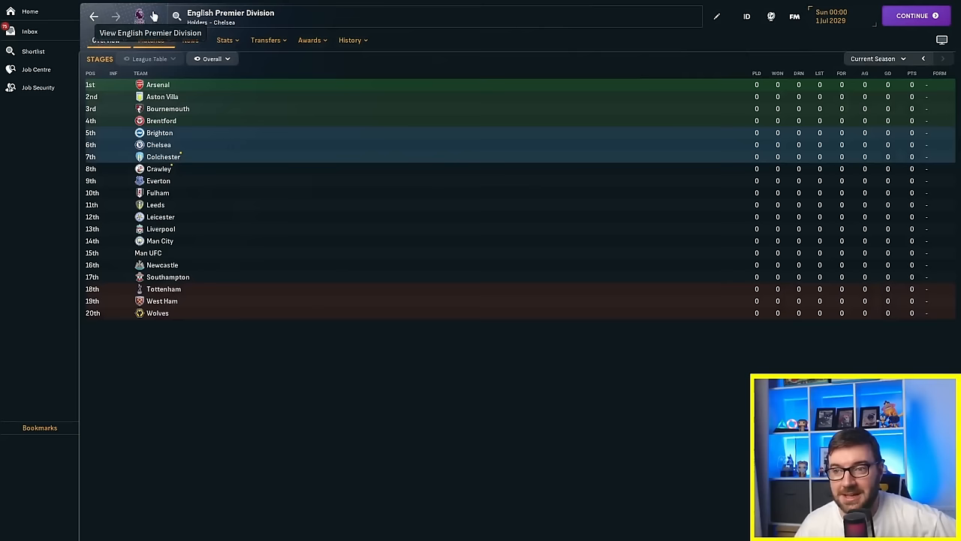
Step: Step forward through later Premier Division season tables, reaching 2026/27 with Crawley eighth
left_click(946, 58)
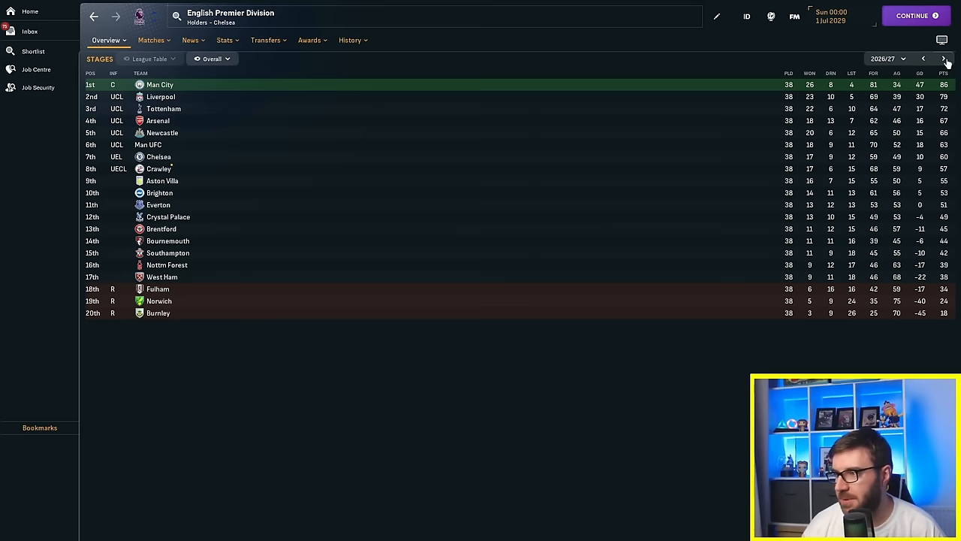
left_click(947, 57)
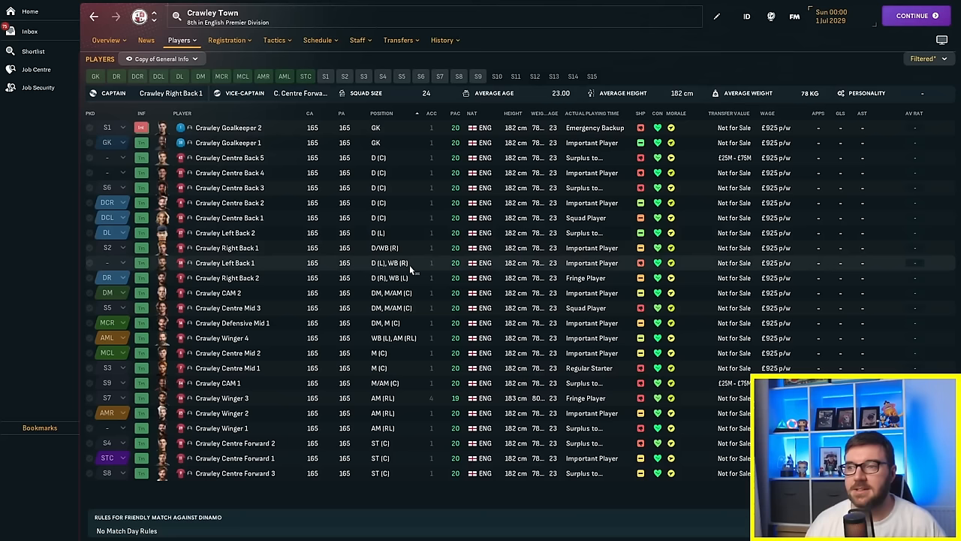
mouse_move(550, 443)
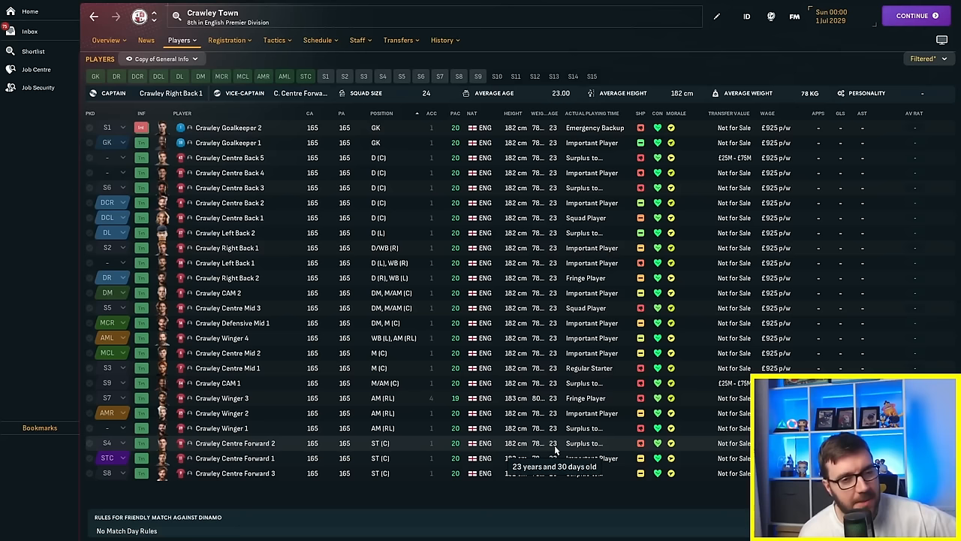
mouse_move(353, 198)
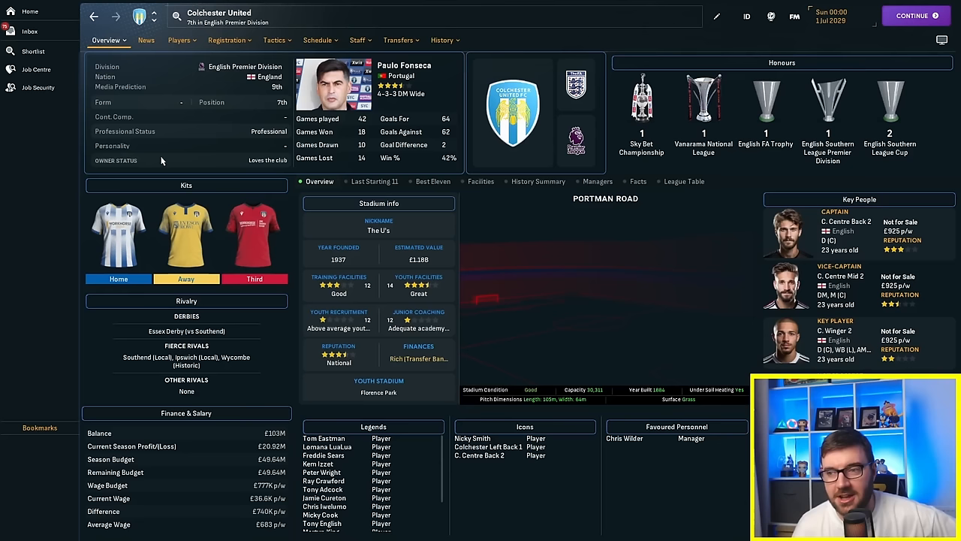
Step: Show Colchester United's full squad list of players
left_click(182, 39)
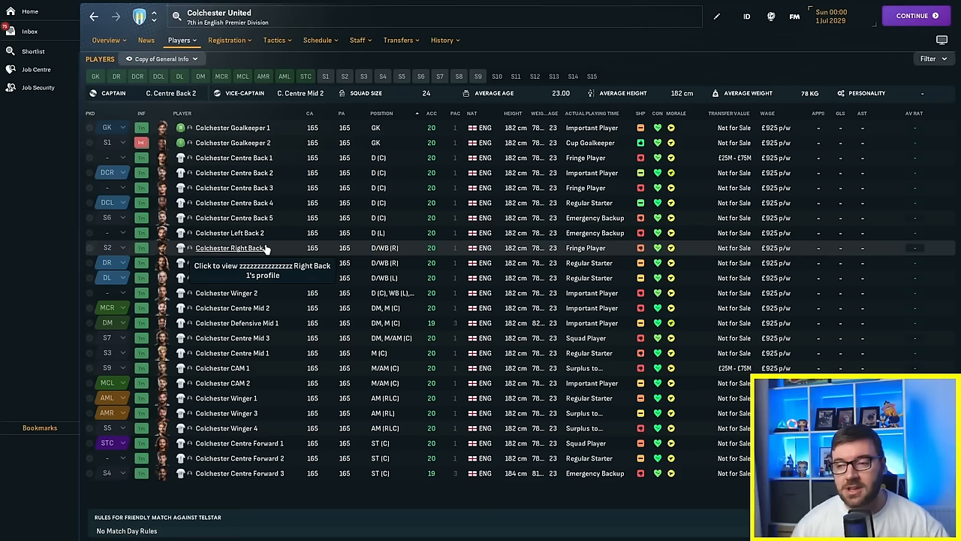
mouse_move(451, 87)
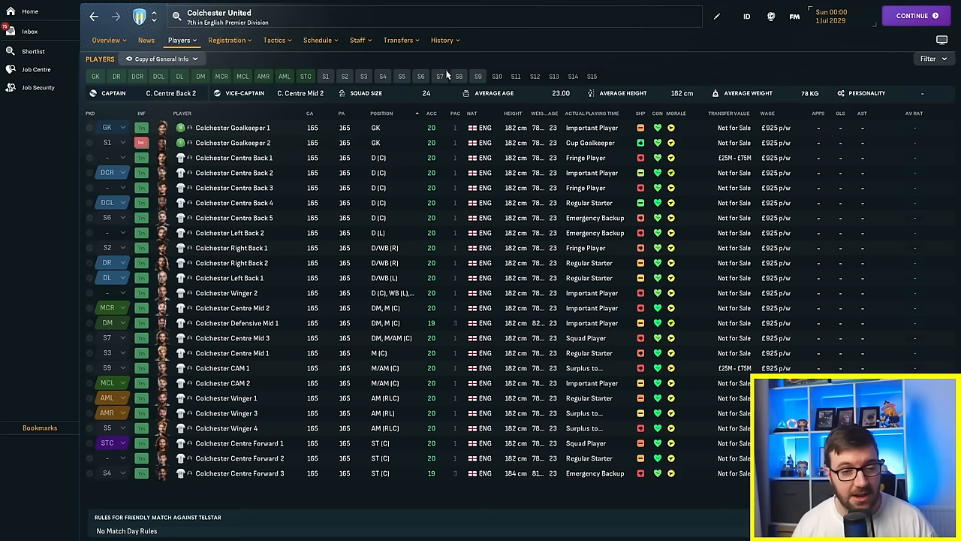
mouse_move(440, 68)
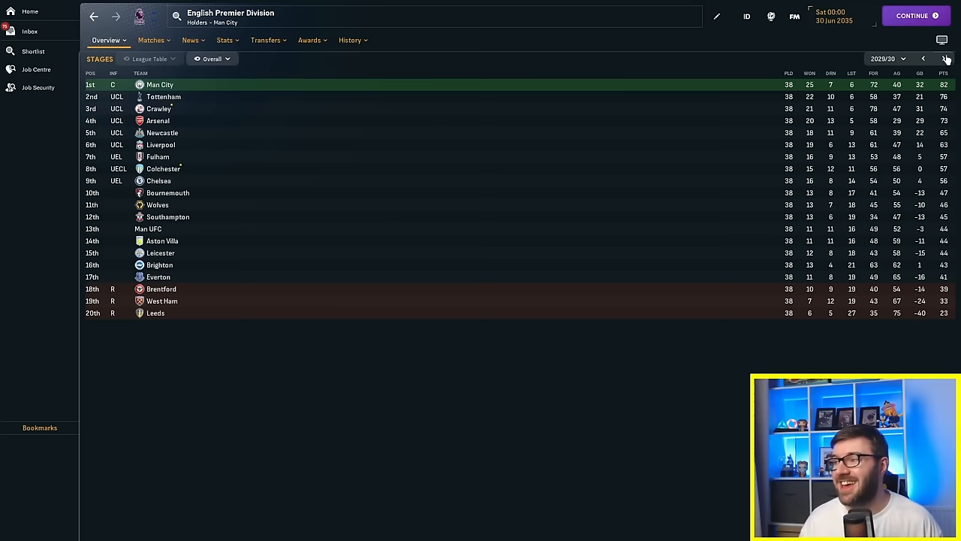
Step: Step through the Premier Division final tables from 2030/31 to 2034/35
left_click(940, 57)
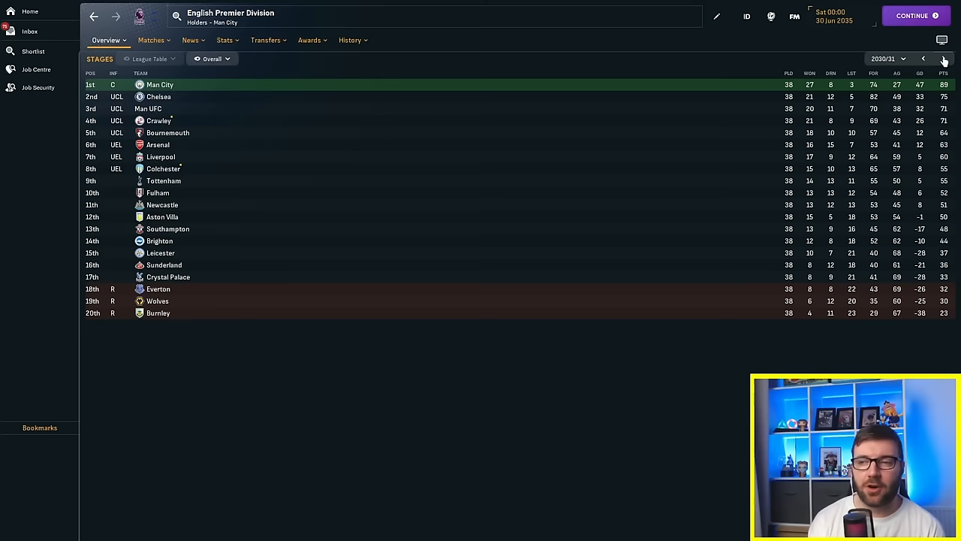
mouse_move(393, 120)
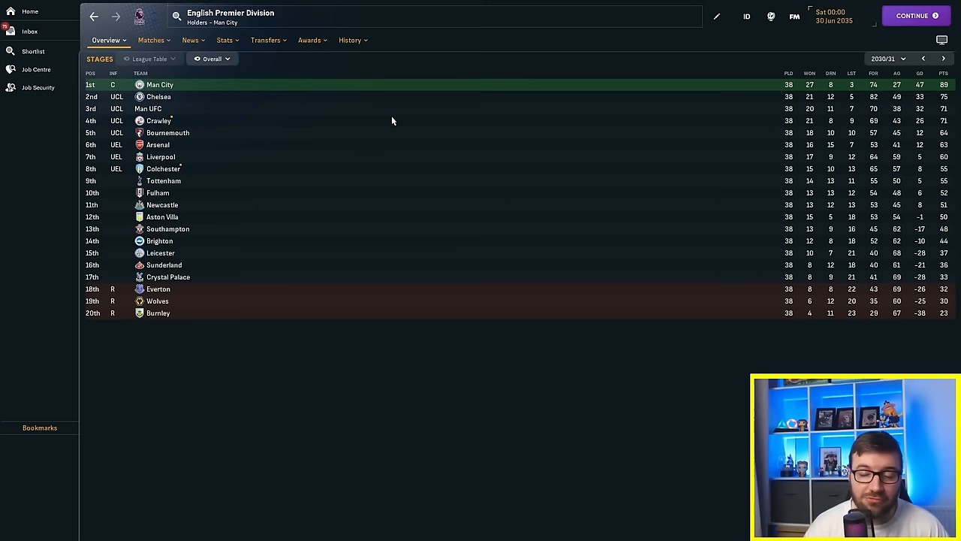
left_click(938, 58)
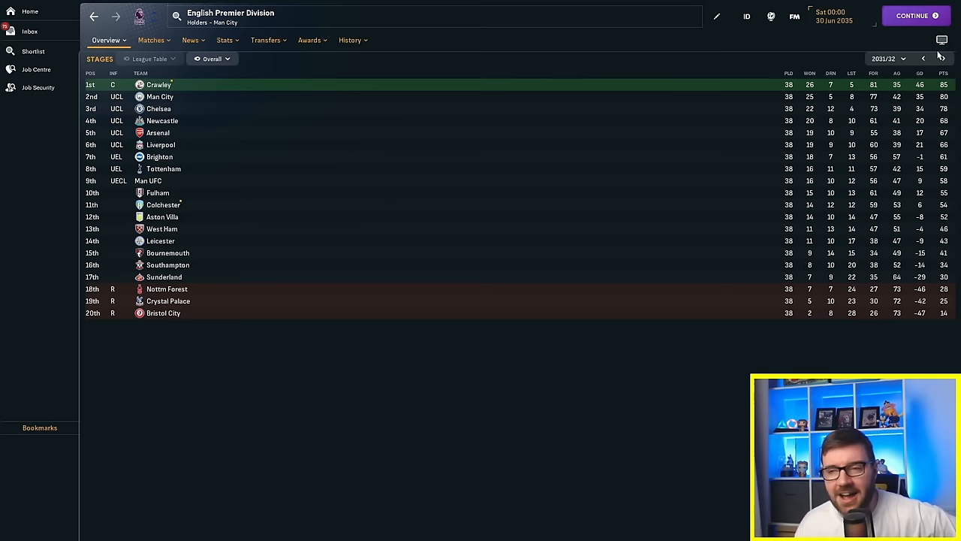
left_click(939, 57)
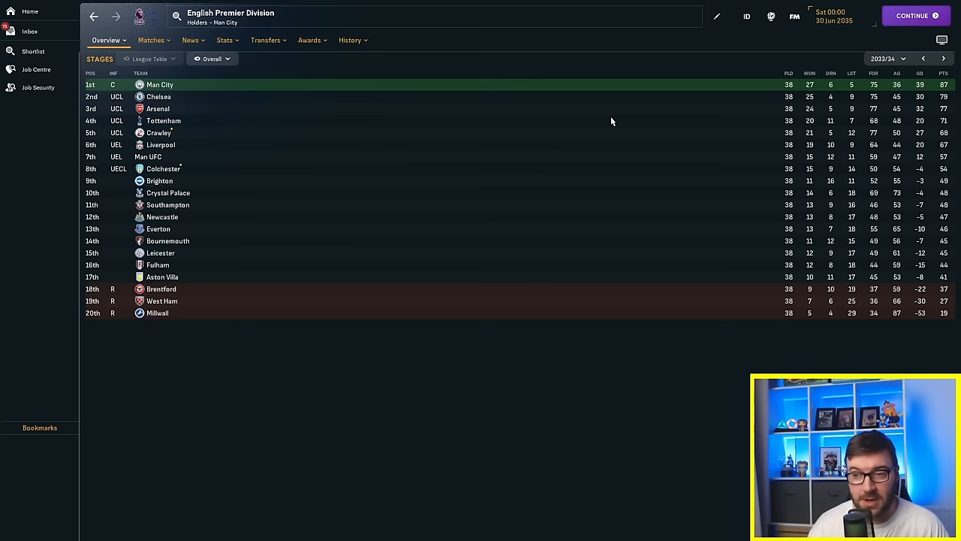
mouse_move(189, 171)
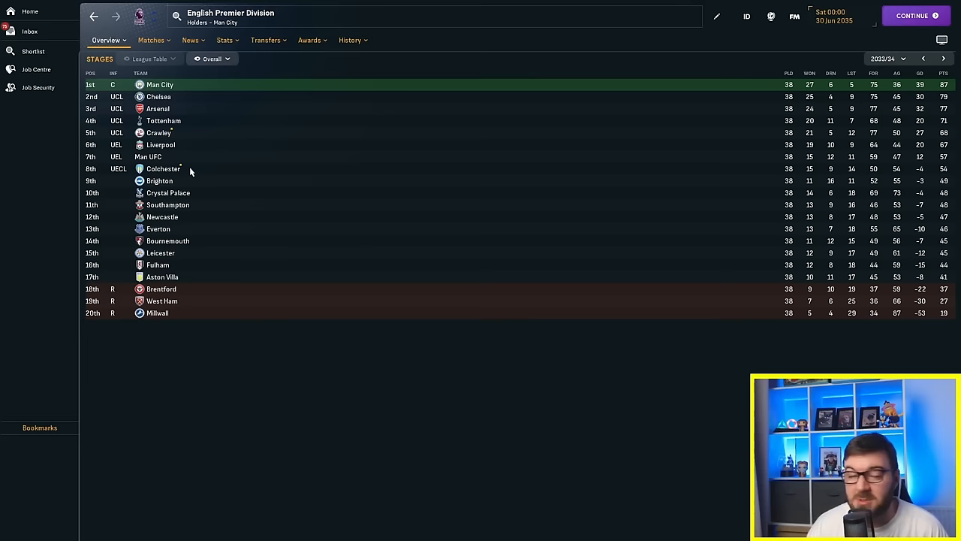
left_click(935, 57)
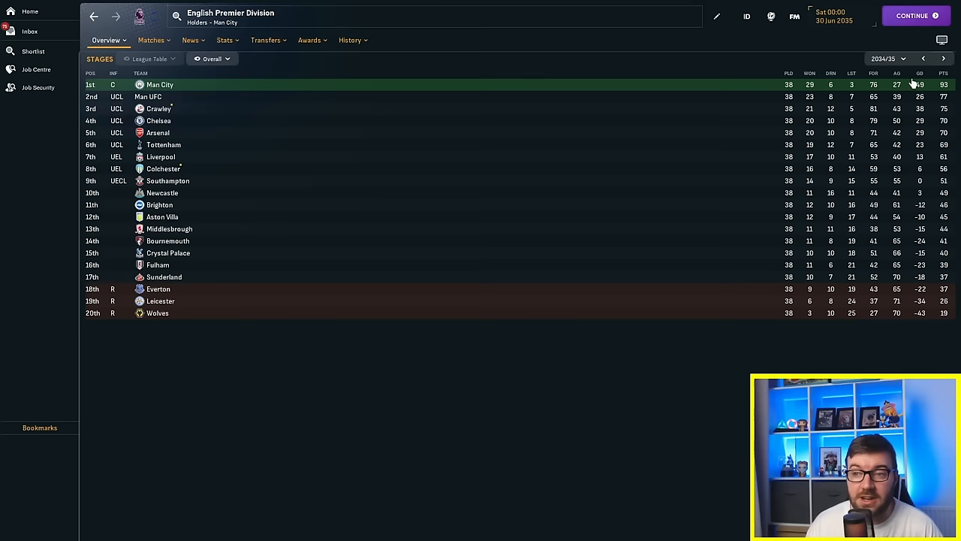
Step: Show Crawley Town's club overview from the 2034/35 table
left_click(160, 108)
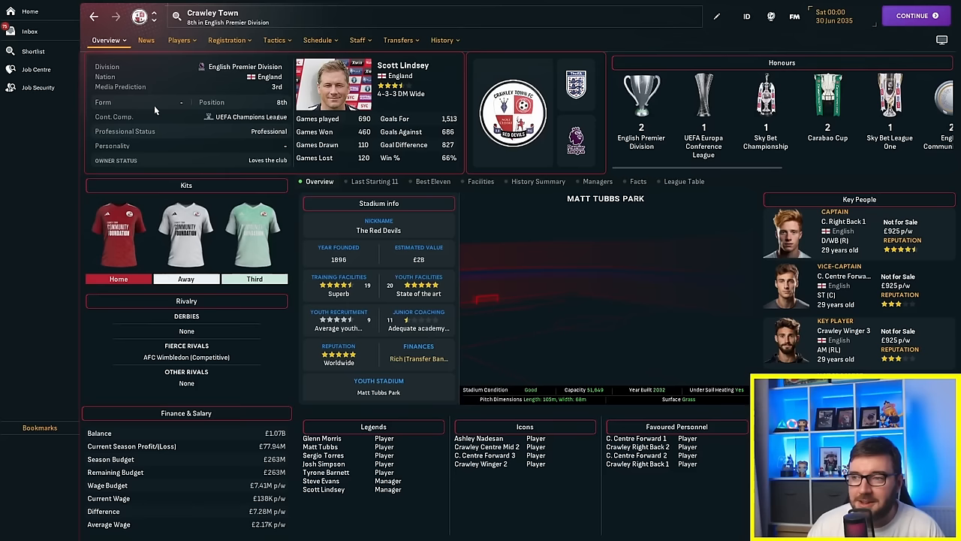
Step: Check a Crawley player's transfer page, then navigate to Manchester City's club overview
left_click(180, 39)
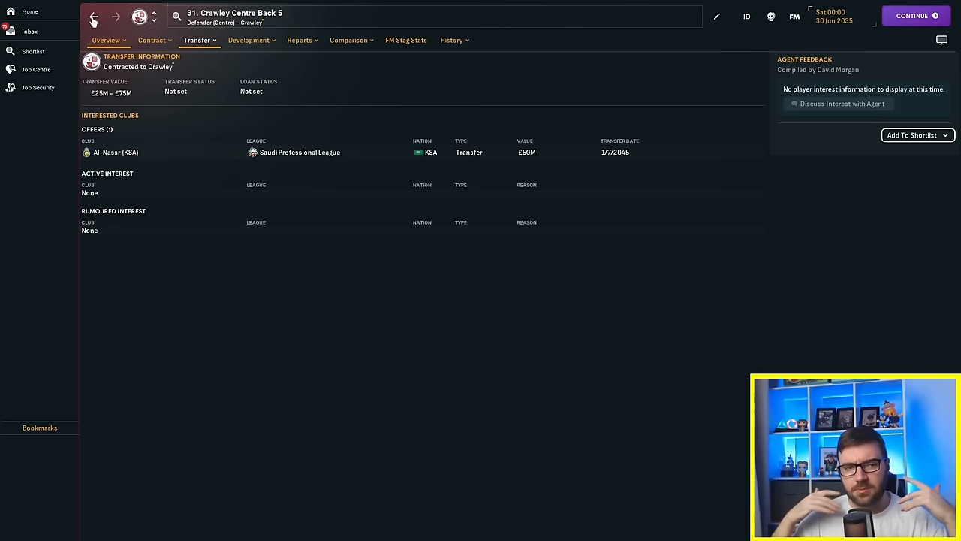
left_click(94, 18)
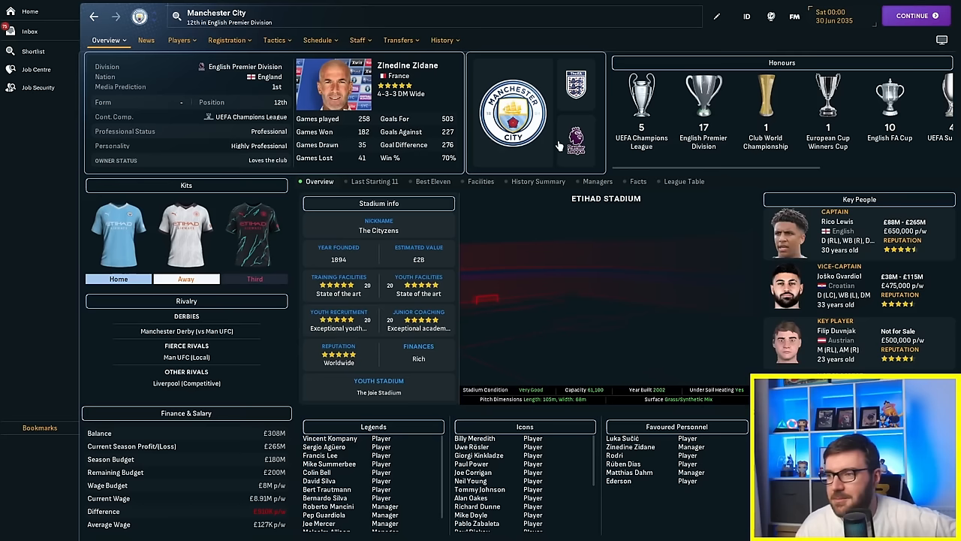
Step: Go from Man City's page to the English Premier Division competition overview with 2035 fixtures
left_click(441, 39)
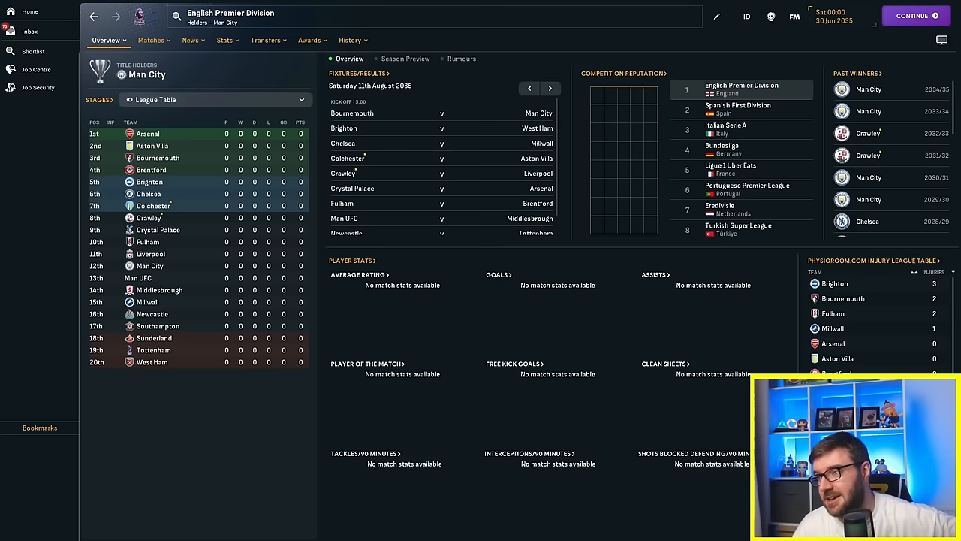
Step: Show the Premier Division past winners list, with Man UFC 2034/35 champions and Crawley third
left_click(348, 39)
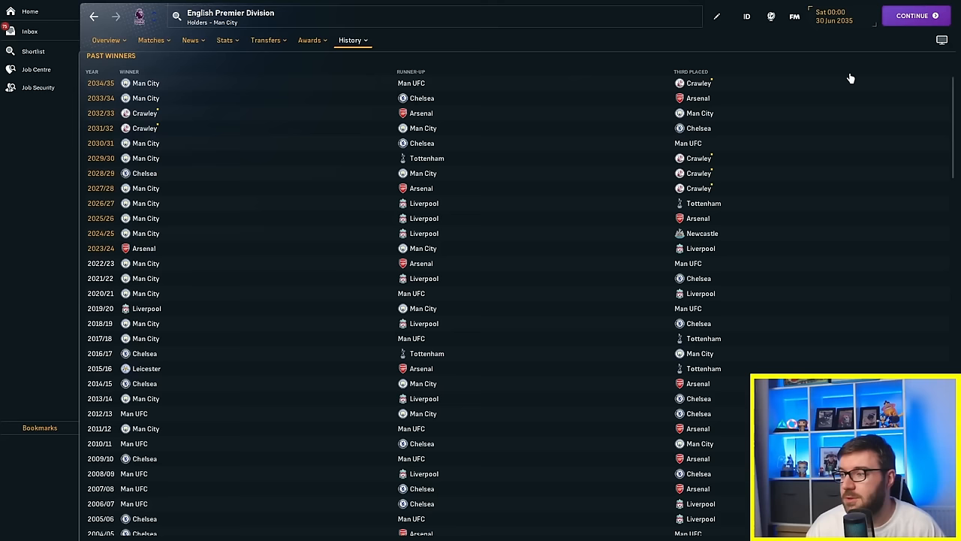
mouse_move(37, 87)
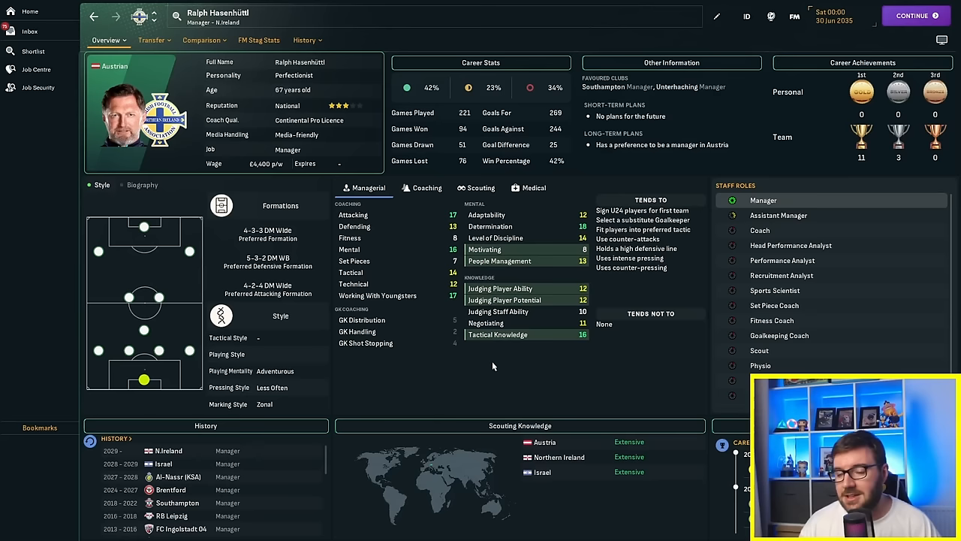
mouse_move(122, 478)
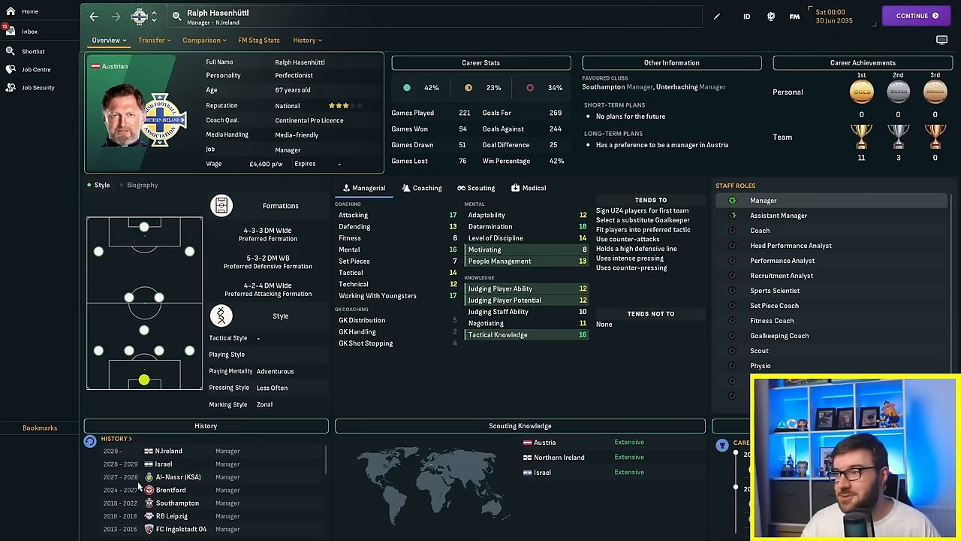
Step: Return from the Northern Ireland manager's profile to the 2035/36 Premier Division table
left_click(779, 18)
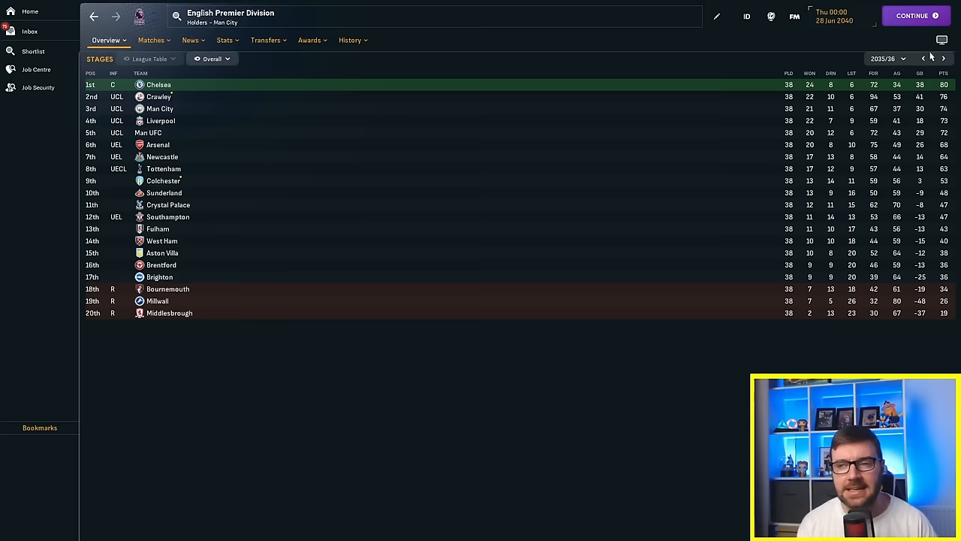
Step: Advance to the 2036/37 final table, Man City champions and Crawley sixth
left_click(928, 58)
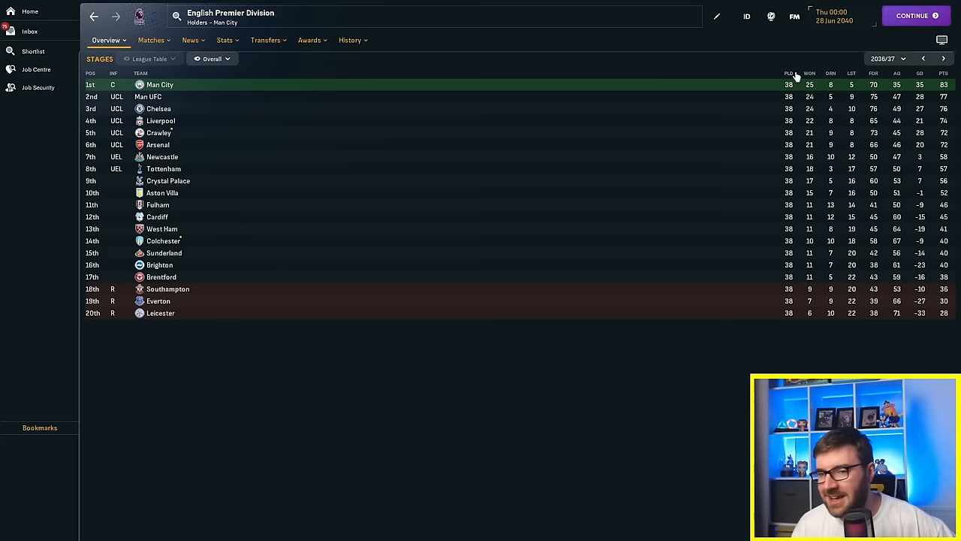
mouse_move(150, 73)
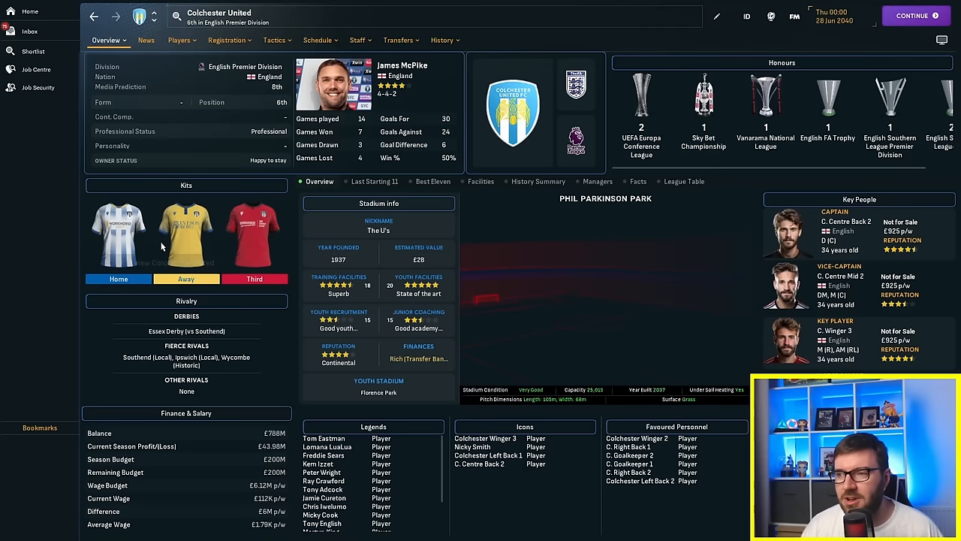
Step: Go back from Colchester United's page to the 2036/37 Premier Division table
left_click(440, 39)
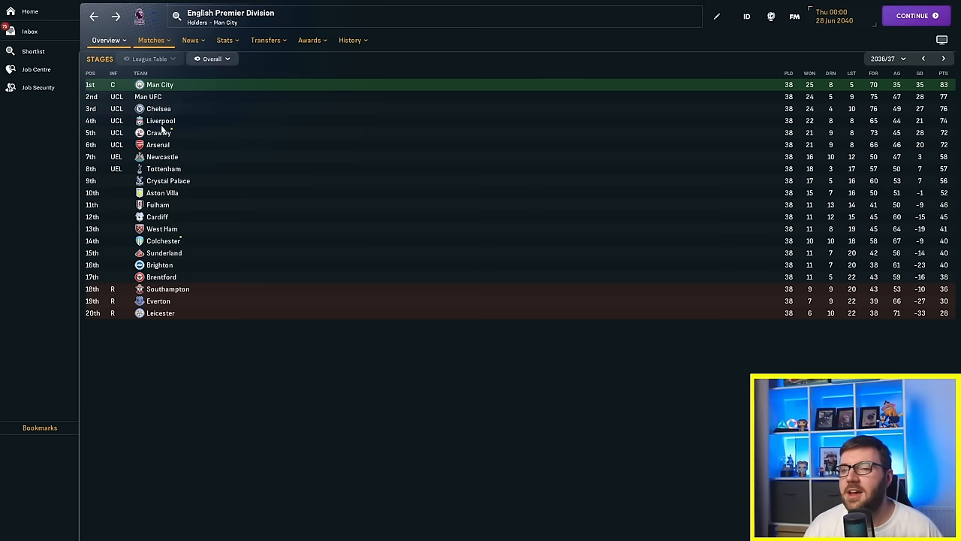
Step: Step through the 2037/38, 2038/39 and 2039/40 Premier Division final tables
left_click(929, 57)
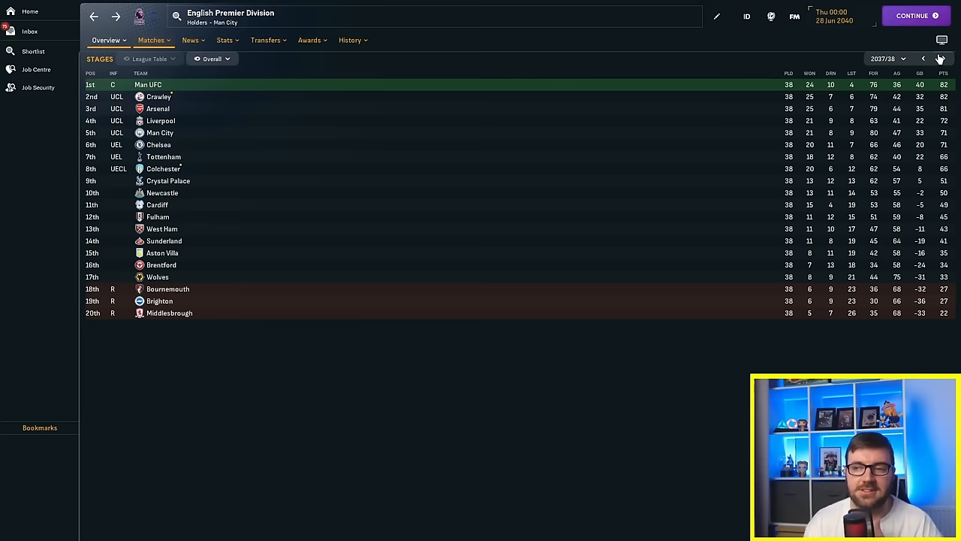
left_click(945, 57)
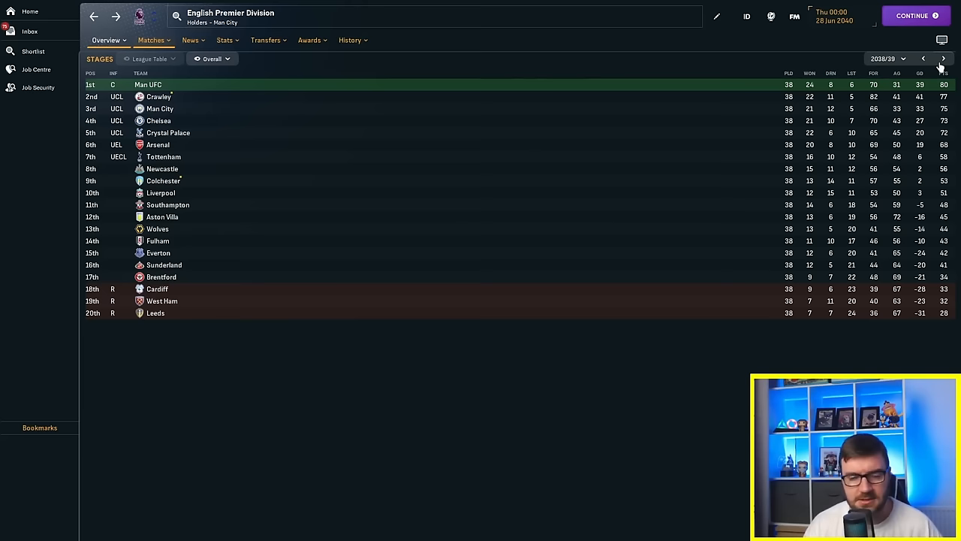
left_click(939, 57)
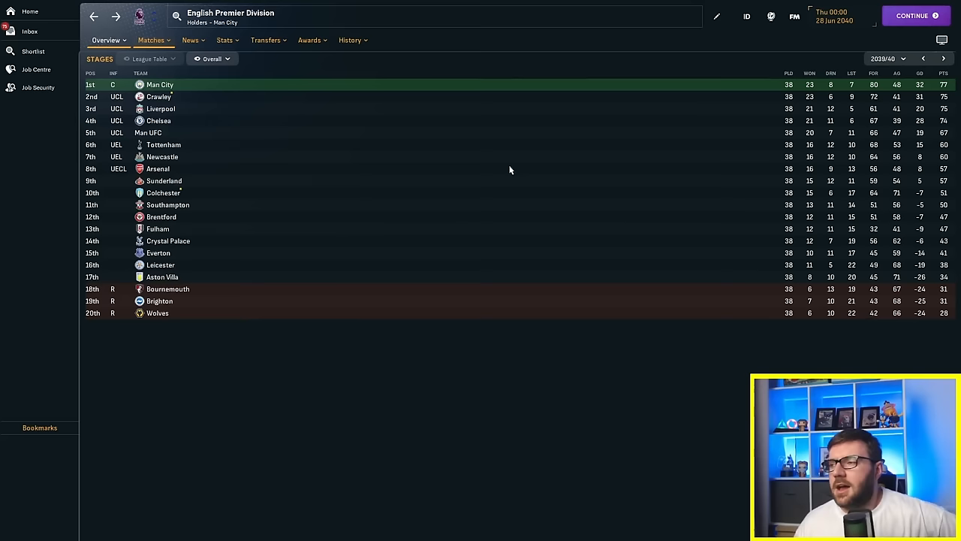
left_click(158, 84)
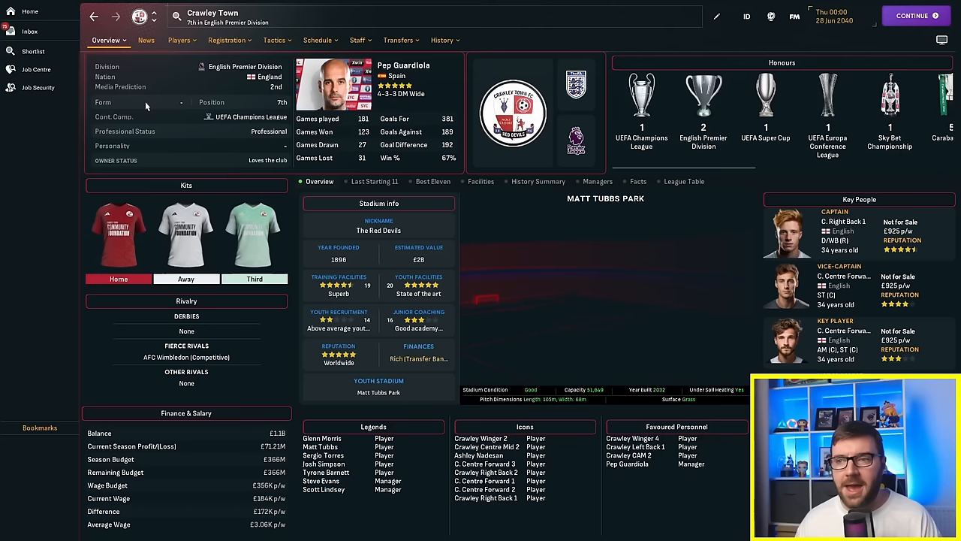
left_click(441, 39)
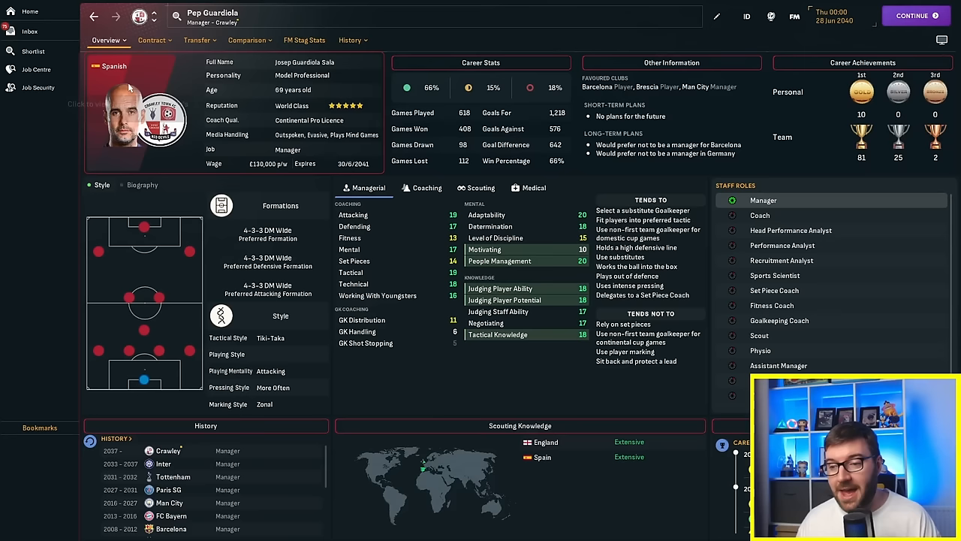
Step: List Guardiola's career milestones back through Crawley, Inter, Tottenham and Paris SG spells
left_click(349, 39)
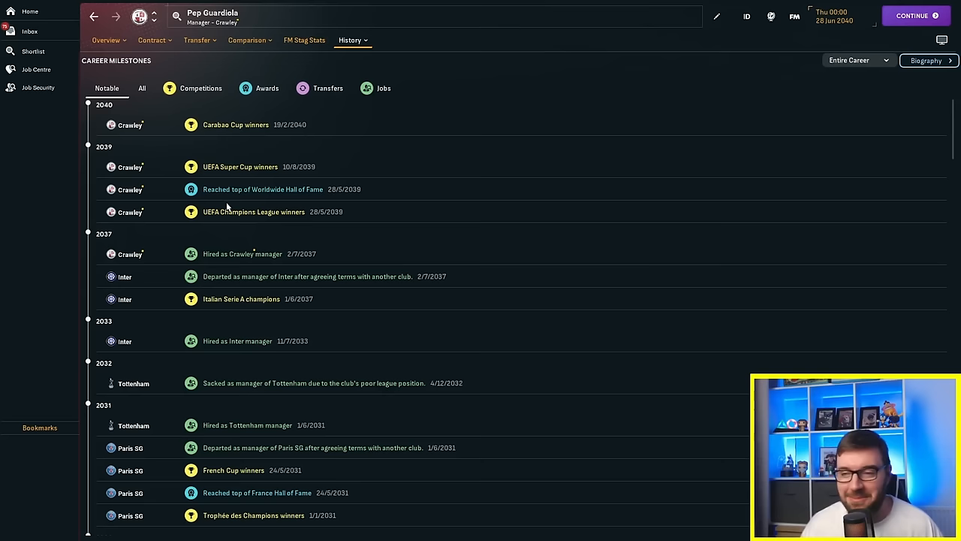
scroll("down", 3)
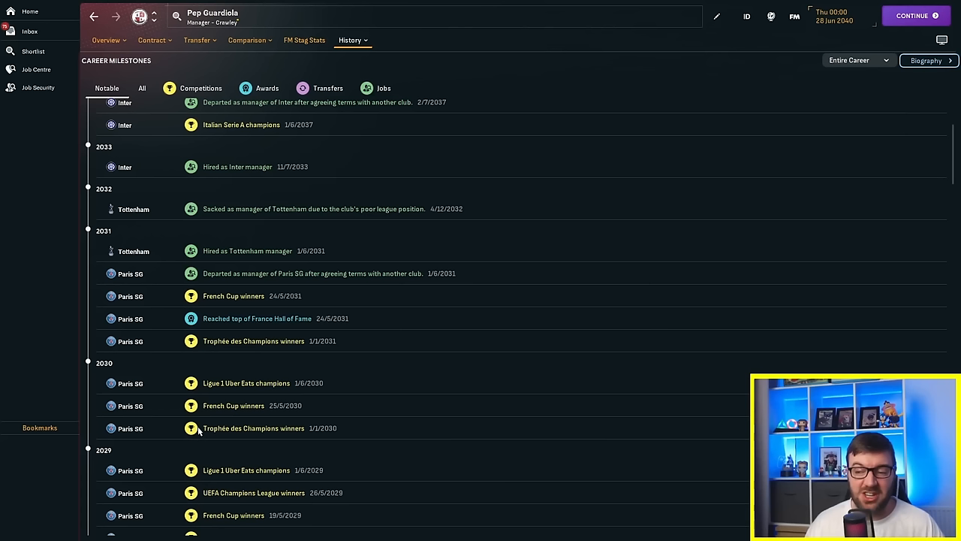
mouse_move(234, 508)
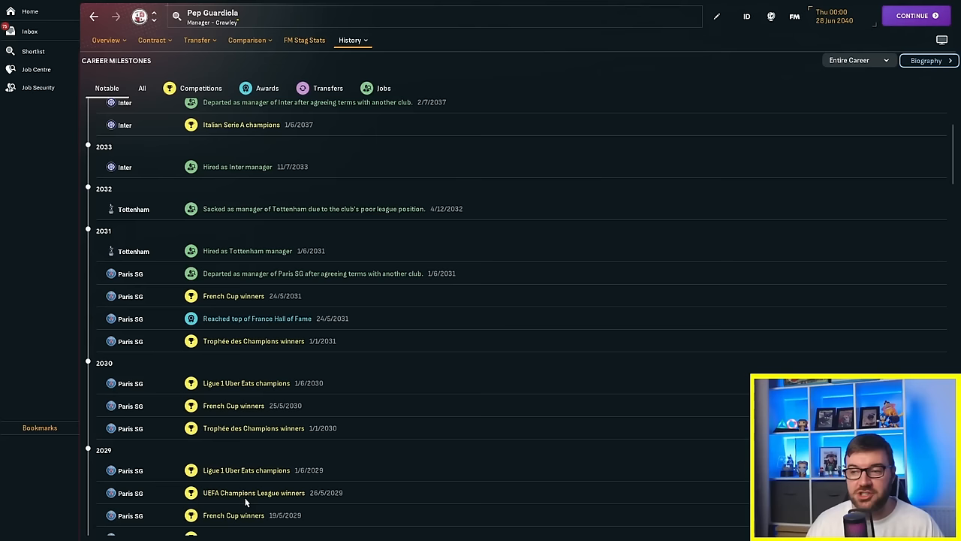
mouse_move(241, 490)
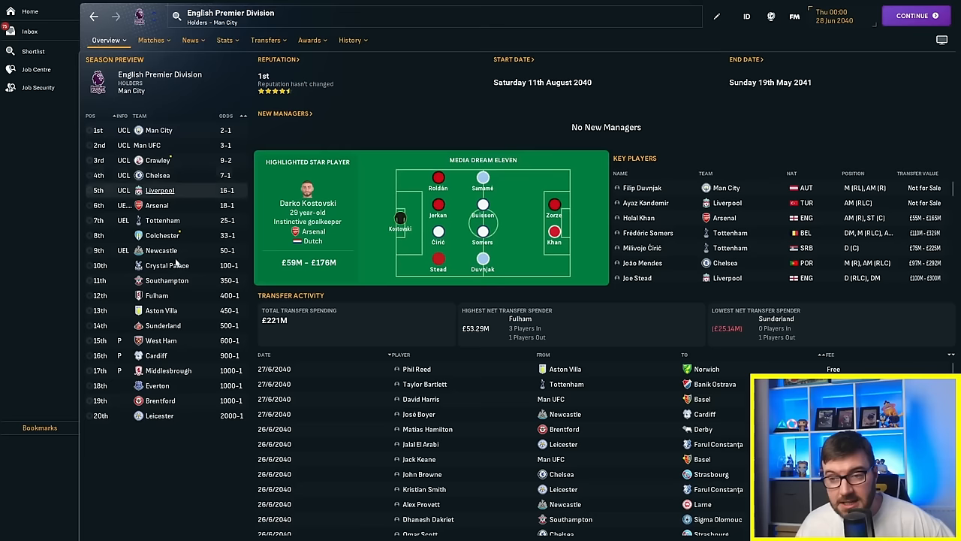
mouse_move(153, 219)
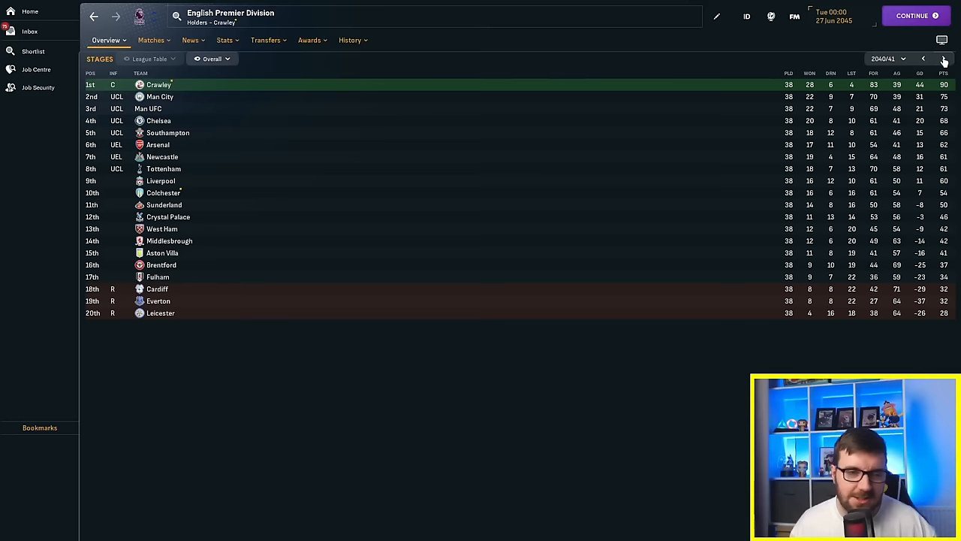
Step: Step through the 2042/43, 2043/44 and 2044/45 tables, Crawley champions in 2044/45
left_click(937, 59)
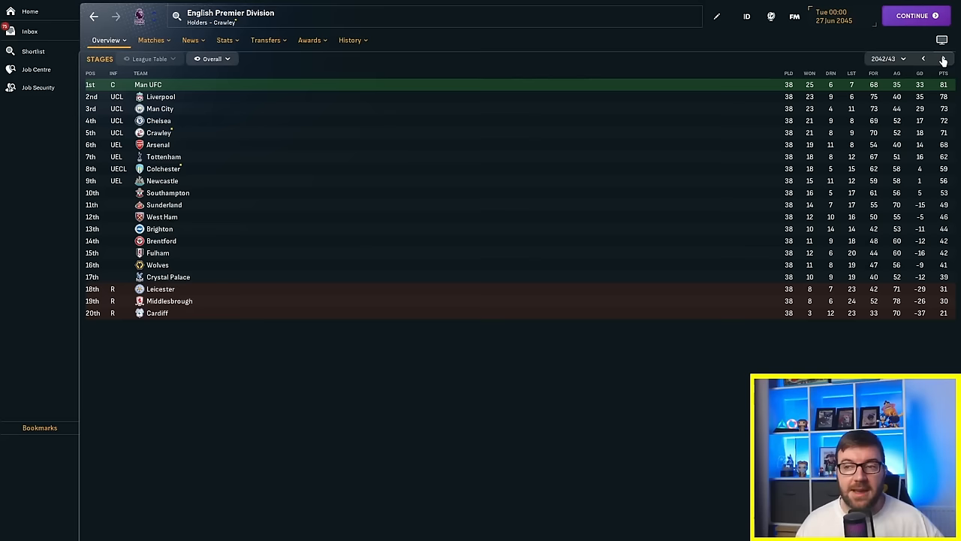
left_click(944, 59)
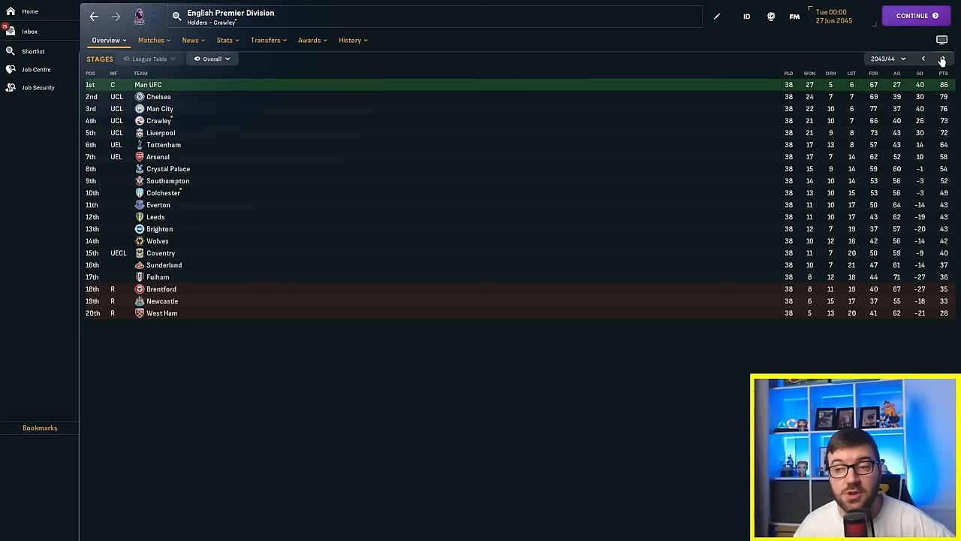
left_click(932, 59)
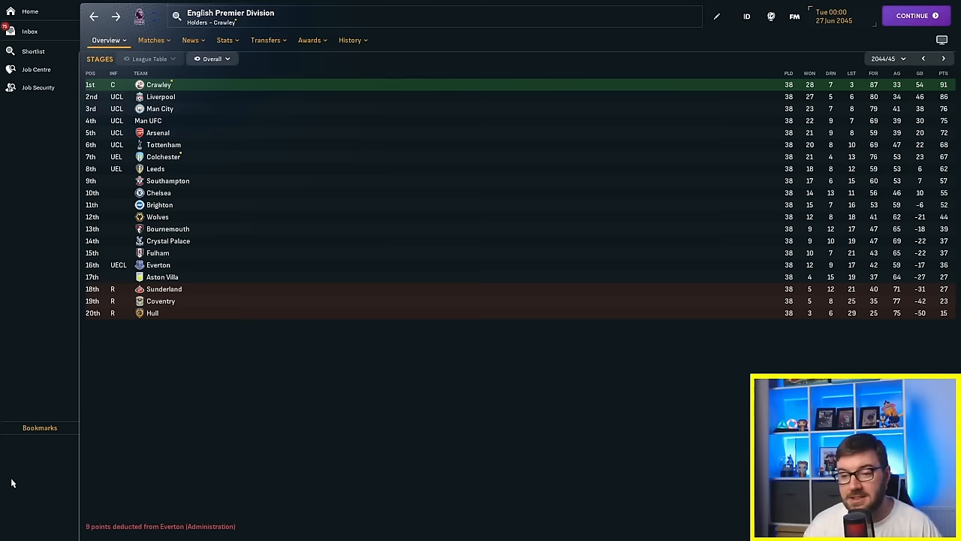
mouse_move(581, 279)
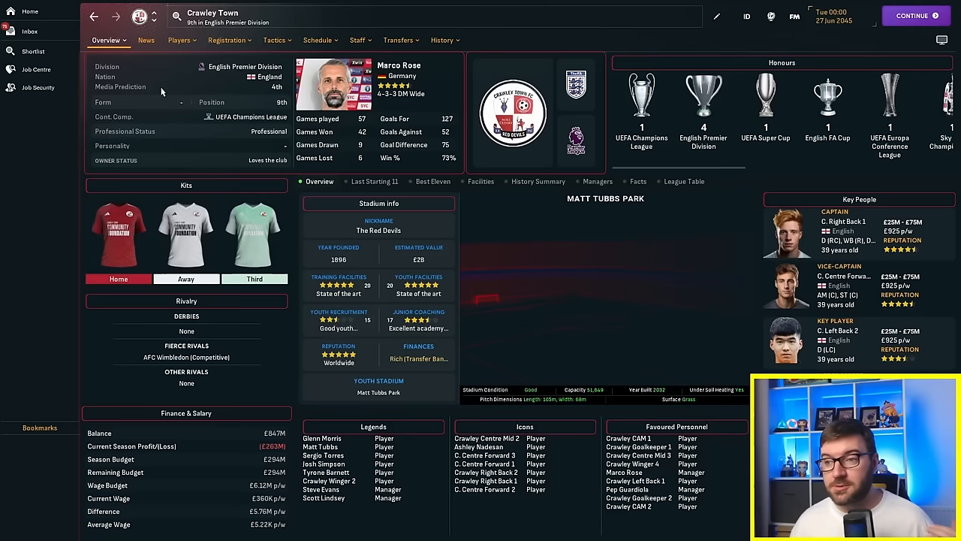
left_click(441, 39)
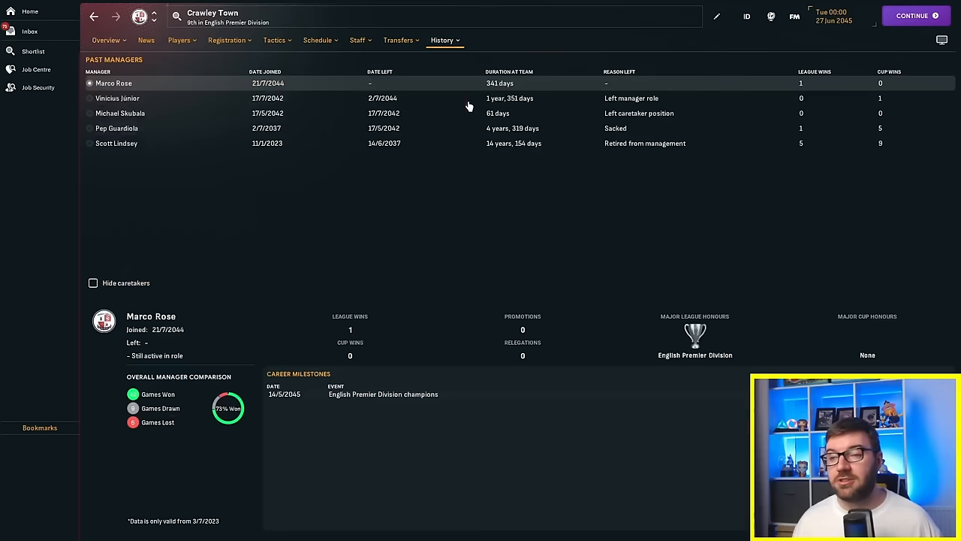
left_click(117, 128)
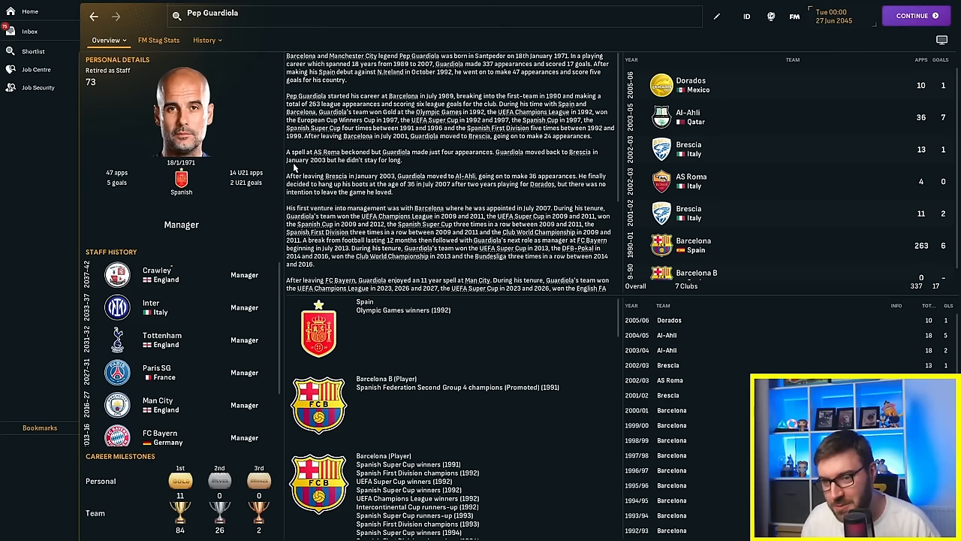
scroll("down", 3)
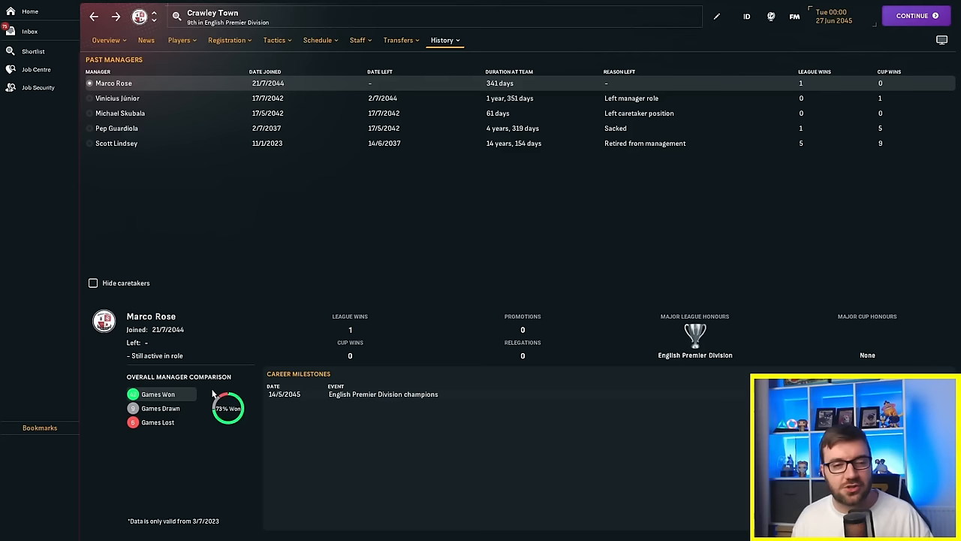
Step: Bring up Vinícius Júnior's manager profile, showing past spells at Man UFC and Crawley
left_click(117, 98)
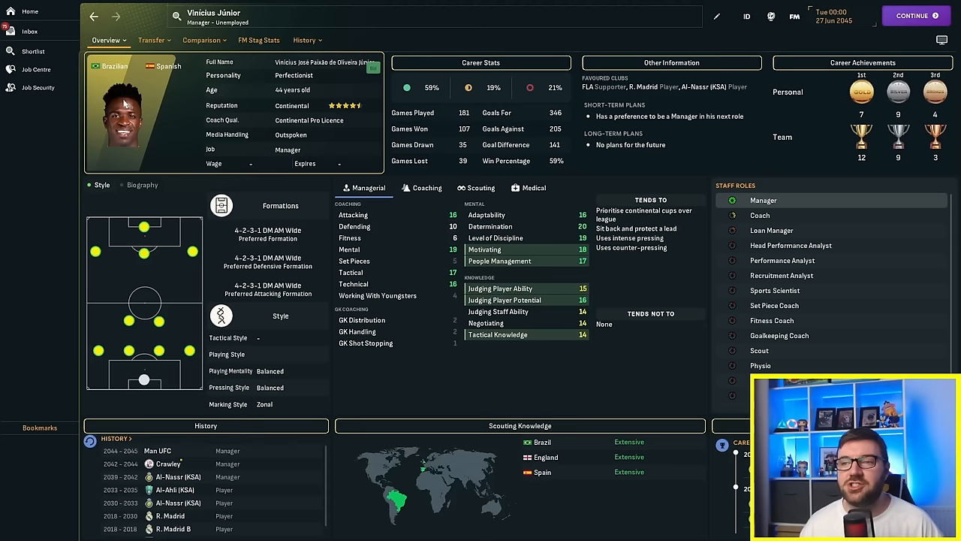
mouse_move(179, 502)
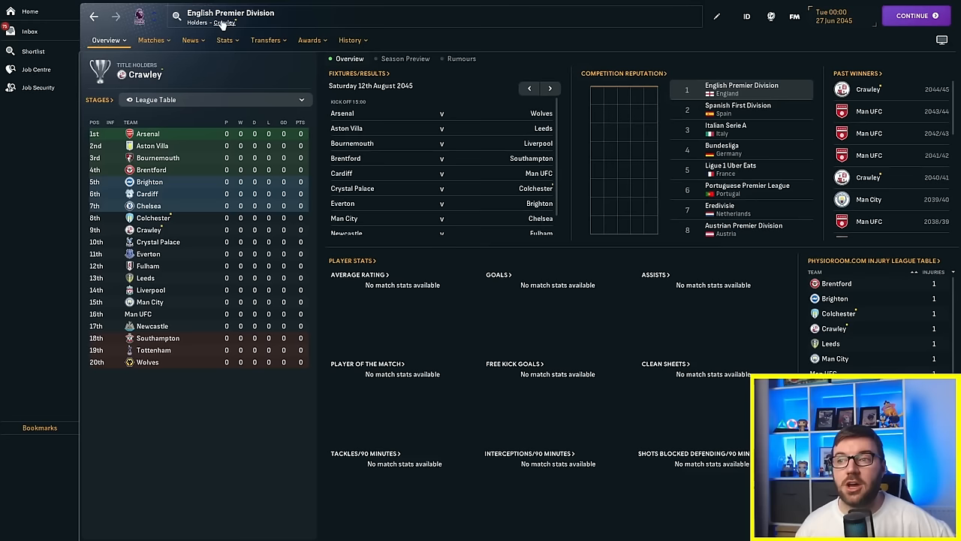
Step: Show Colchester United's domestic league finishes by season, then reach Crawley Town's overview
left_click(192, 40)
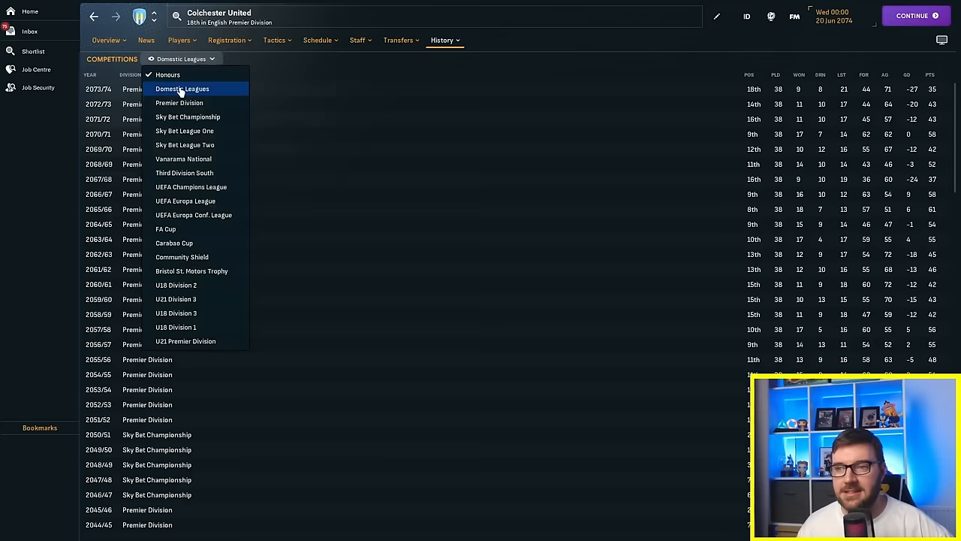
left_click(182, 88)
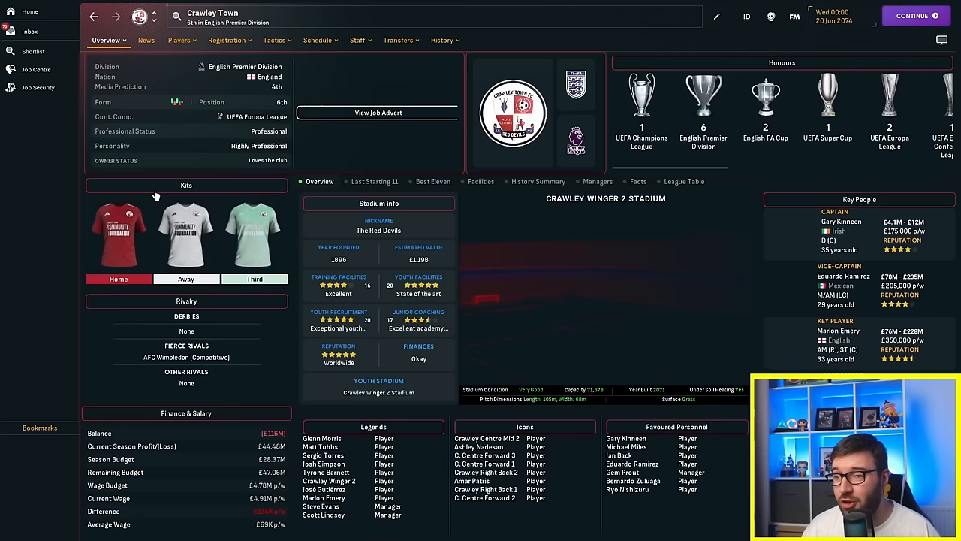
Step: Review Crawley Town's league finishes through 2073/74 and bring up the World Golden Ball winners
left_click(441, 39)
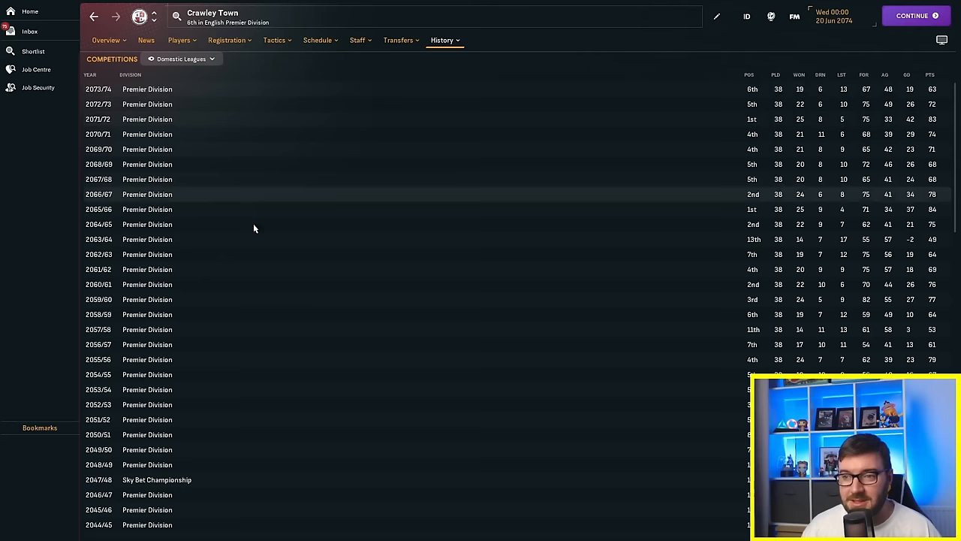
scroll("down", 3)
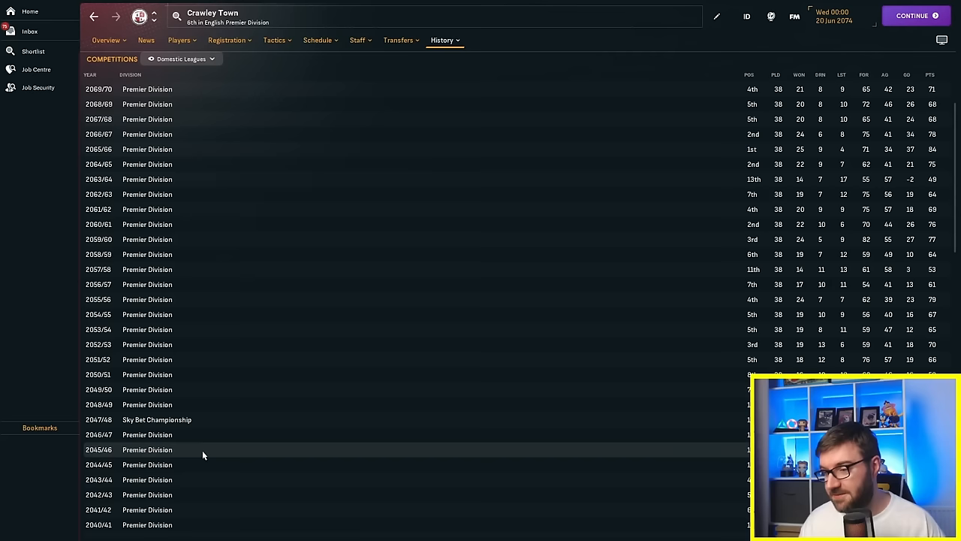
mouse_move(193, 448)
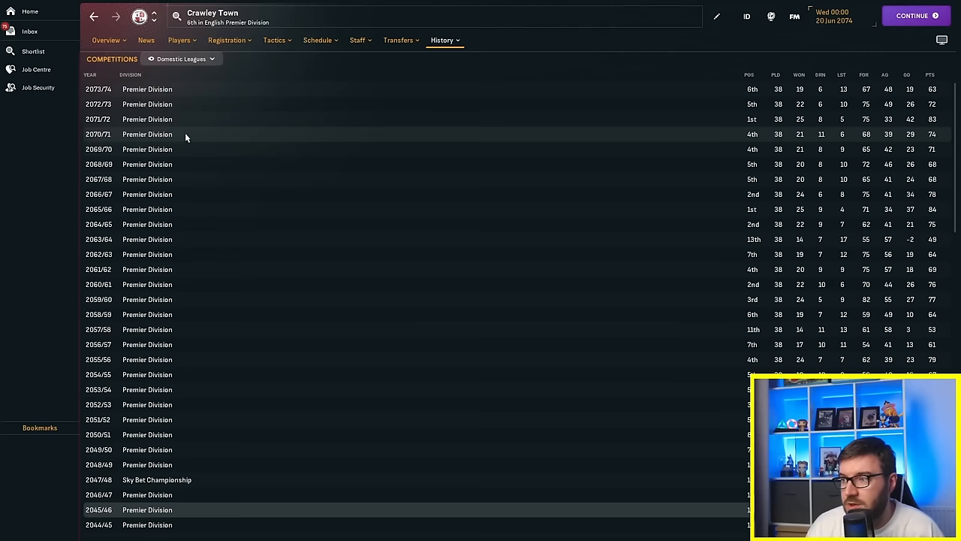
left_click(105, 41)
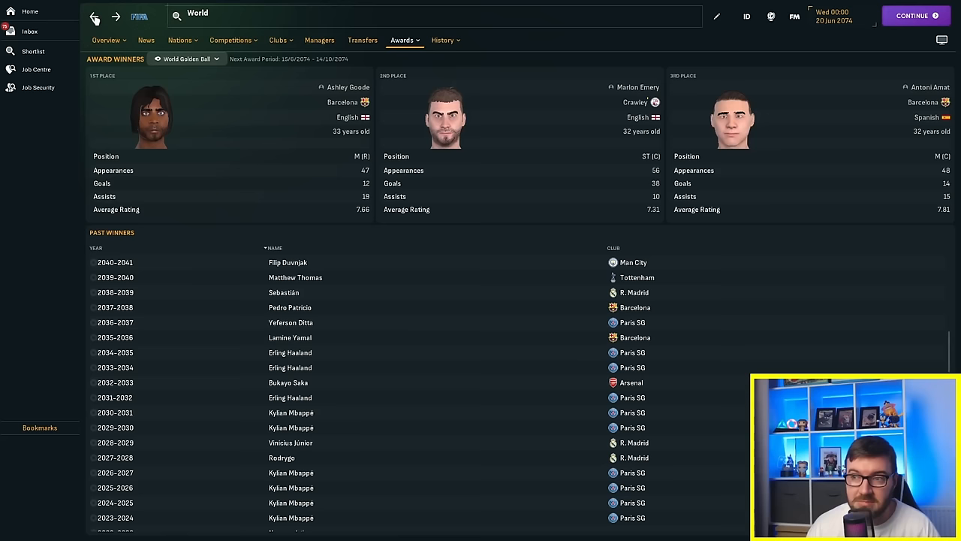
scroll("down", 3)
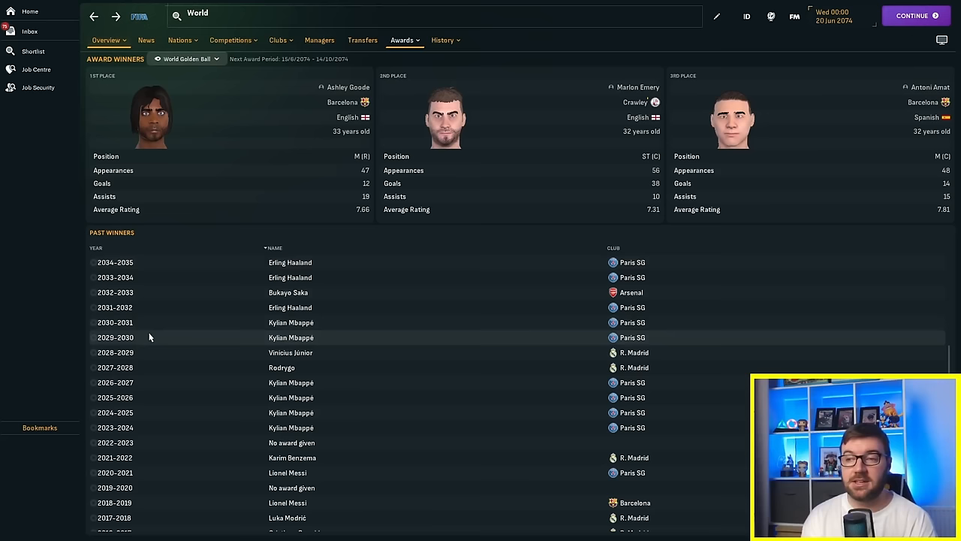